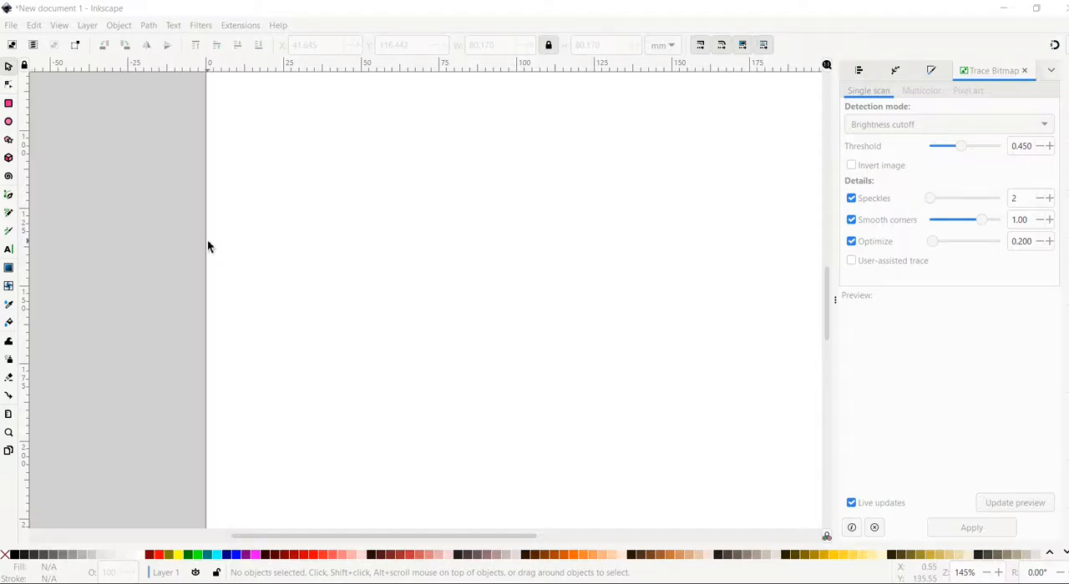
{"action": "mouse_move", "coordinate": [309, 271]}
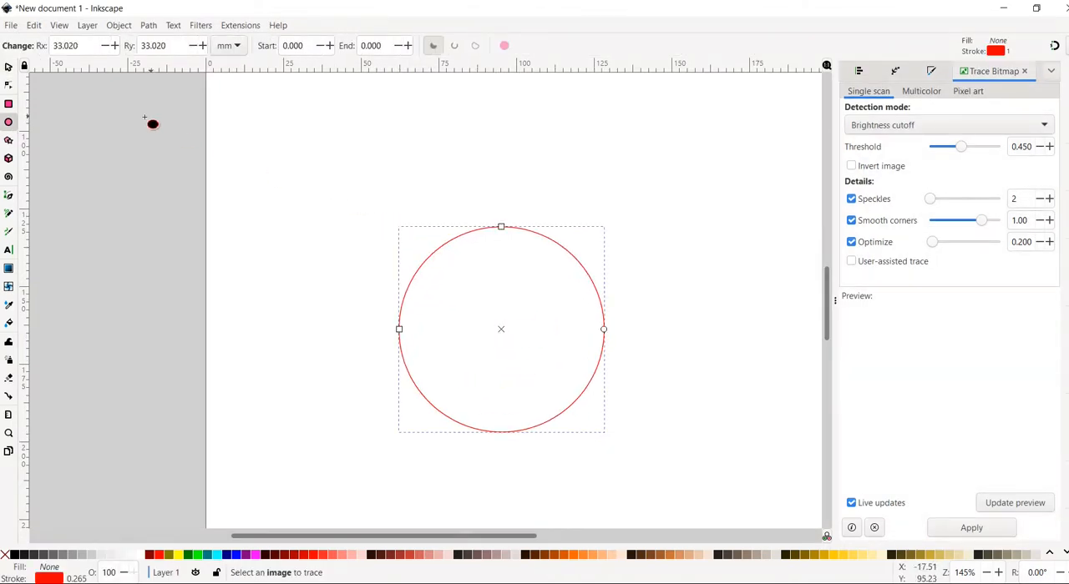
Step: Draw a six-pointed star overlapping the red circle's upper-left edge
{"action": "left_click", "coordinate": [8, 140]}
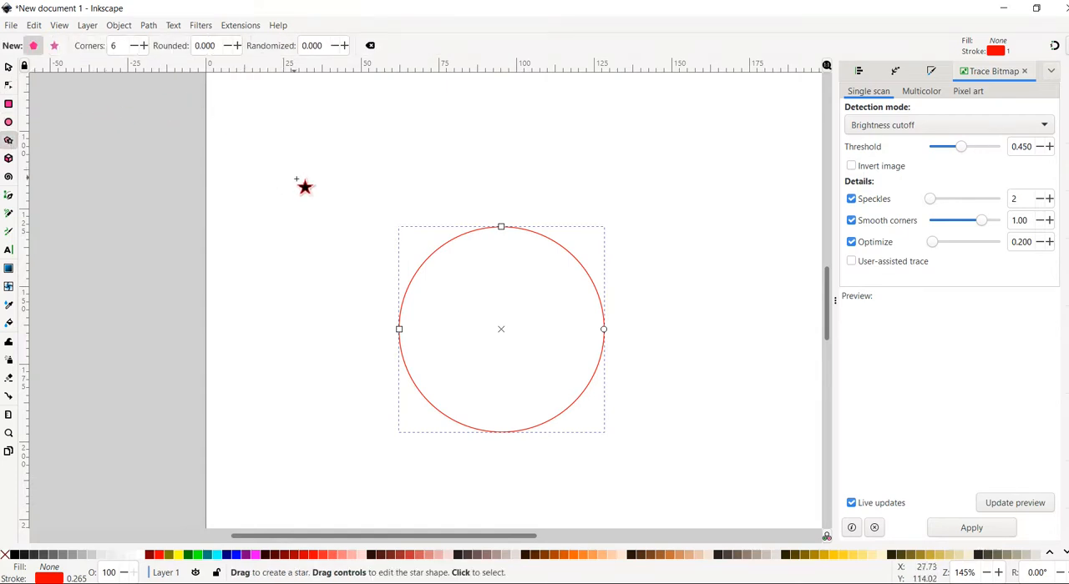
{"action": "left_click", "coordinate": [54, 46]}
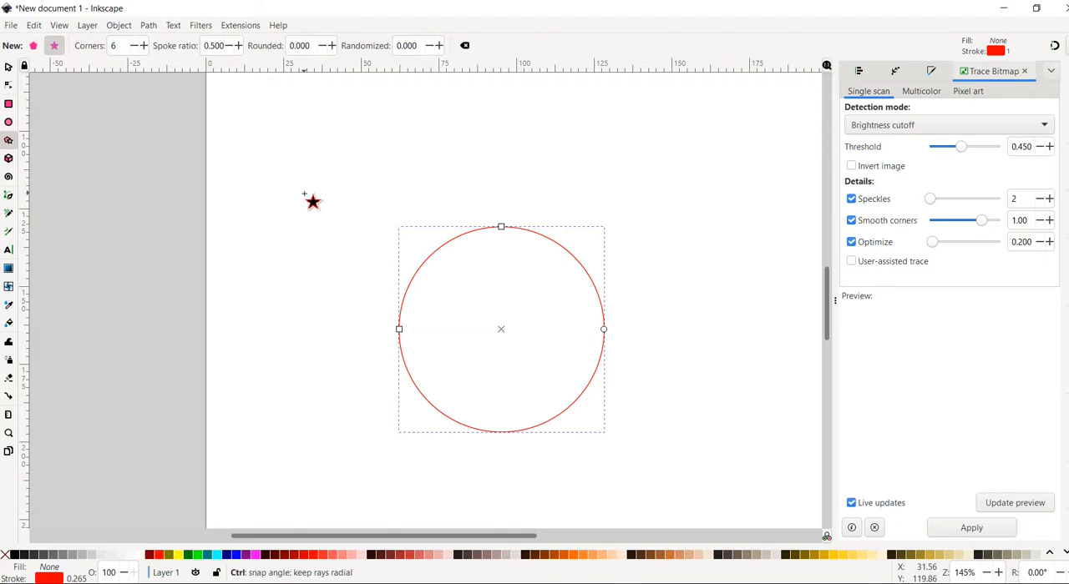
{"action": "left_click_drag", "start_coordinate": [313, 202], "coordinate": [373, 258]}
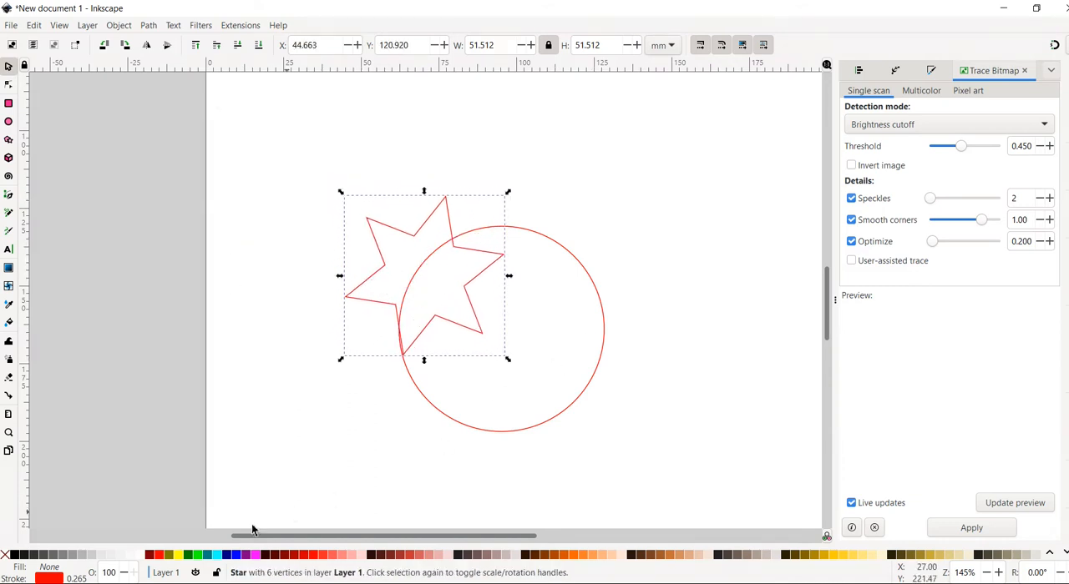
Step: Give the star a black outline with no fill, then deselect it
{"action": "left_click", "coordinate": [17, 554]}
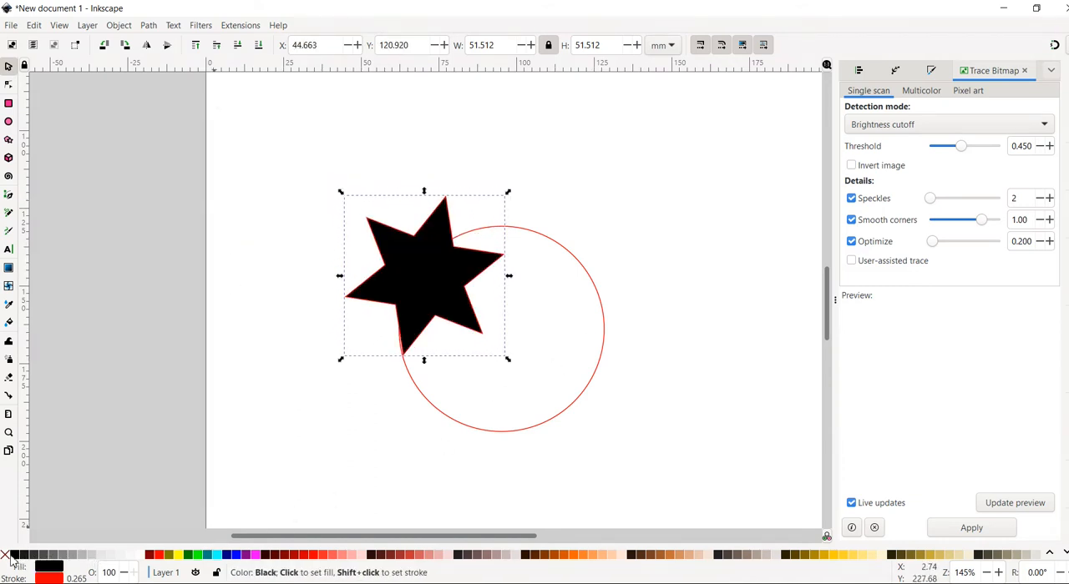
{"action": "mouse_move", "coordinate": [401, 292]}
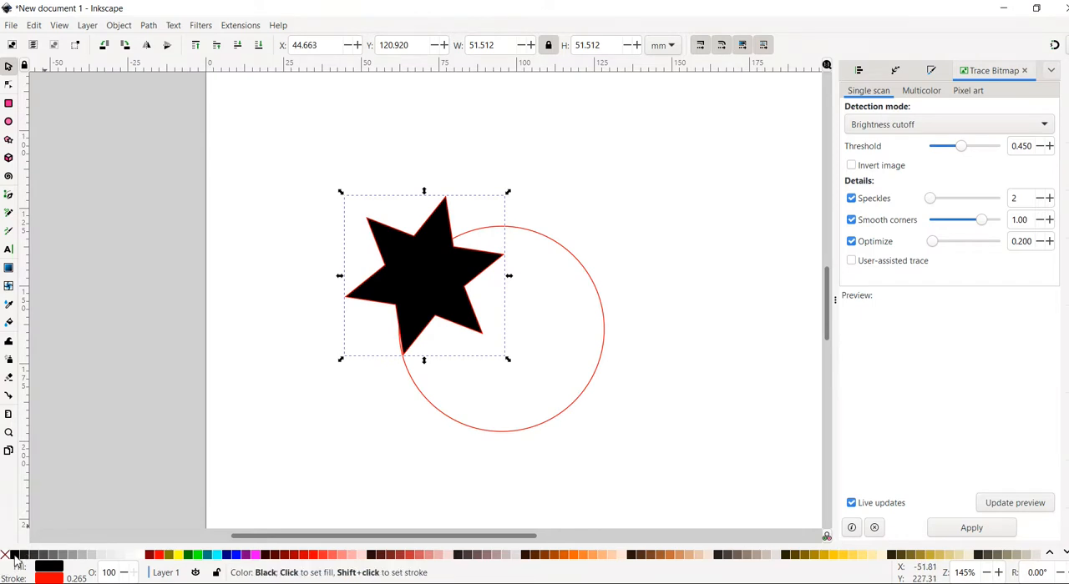
{"action": "left_click", "coordinate": [8, 555]}
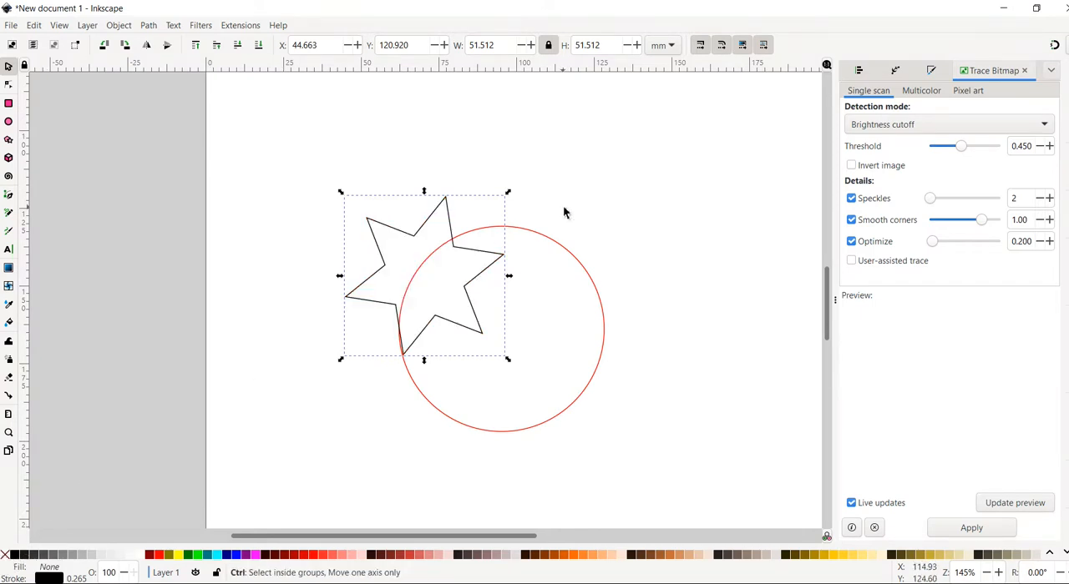
{"action": "left_click", "coordinate": [501, 293]}
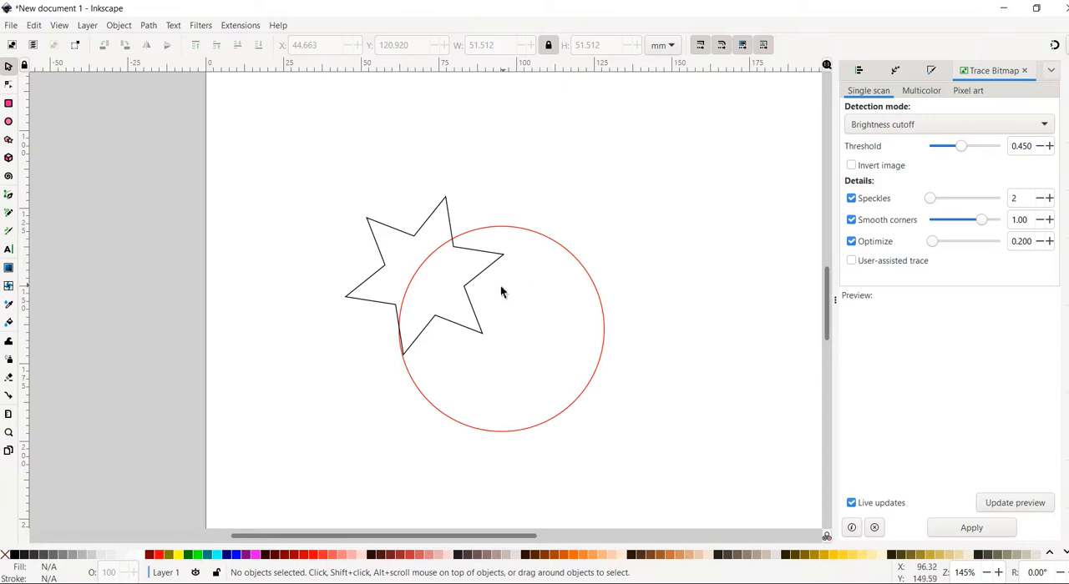
{"action": "mouse_move", "coordinate": [476, 338]}
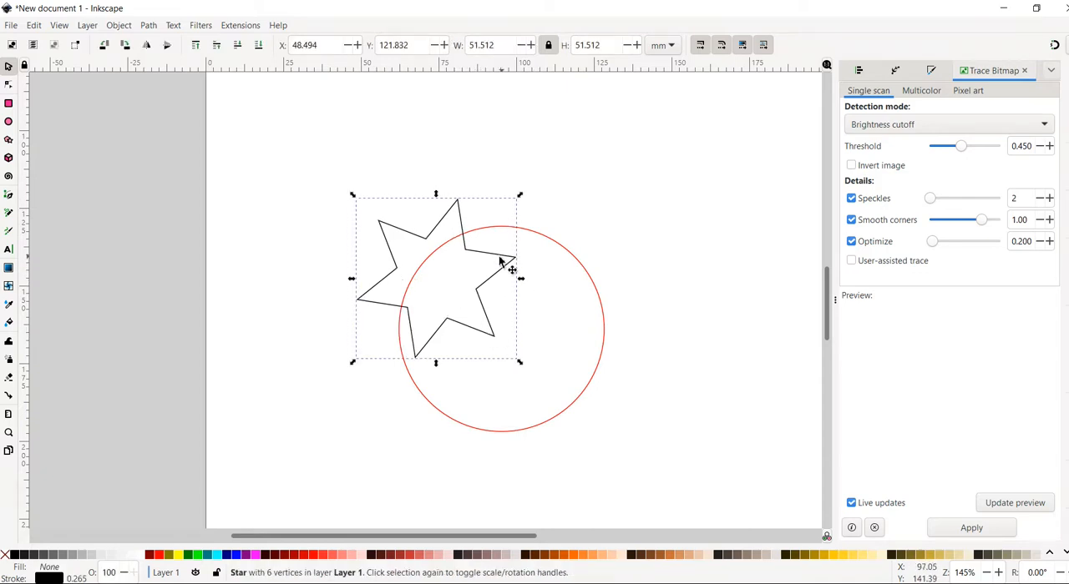
{"action": "mouse_move", "coordinate": [572, 180]}
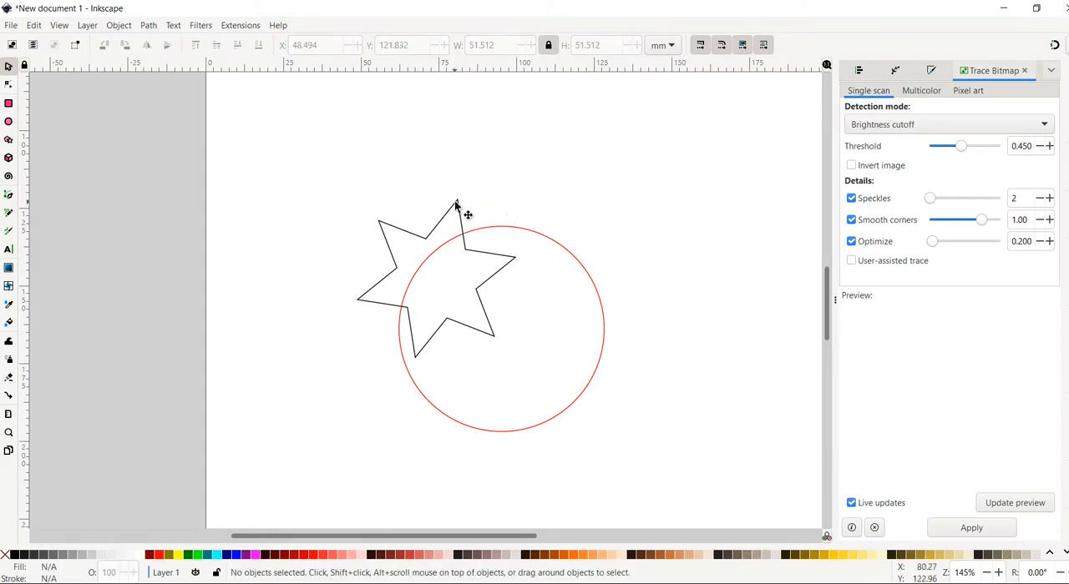
{"action": "mouse_move", "coordinate": [400, 309]}
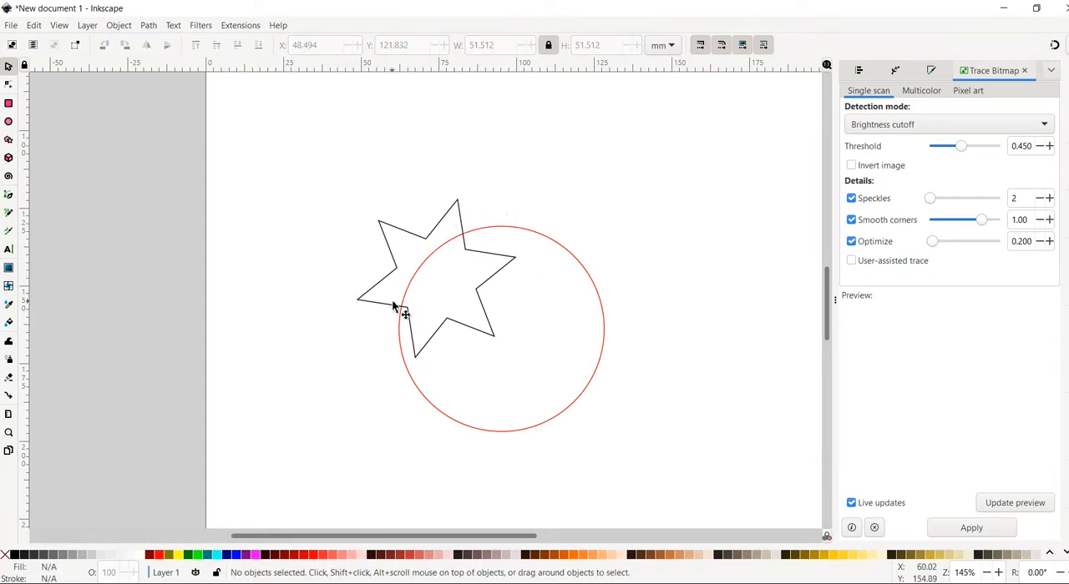
{"action": "mouse_move", "coordinate": [509, 255]}
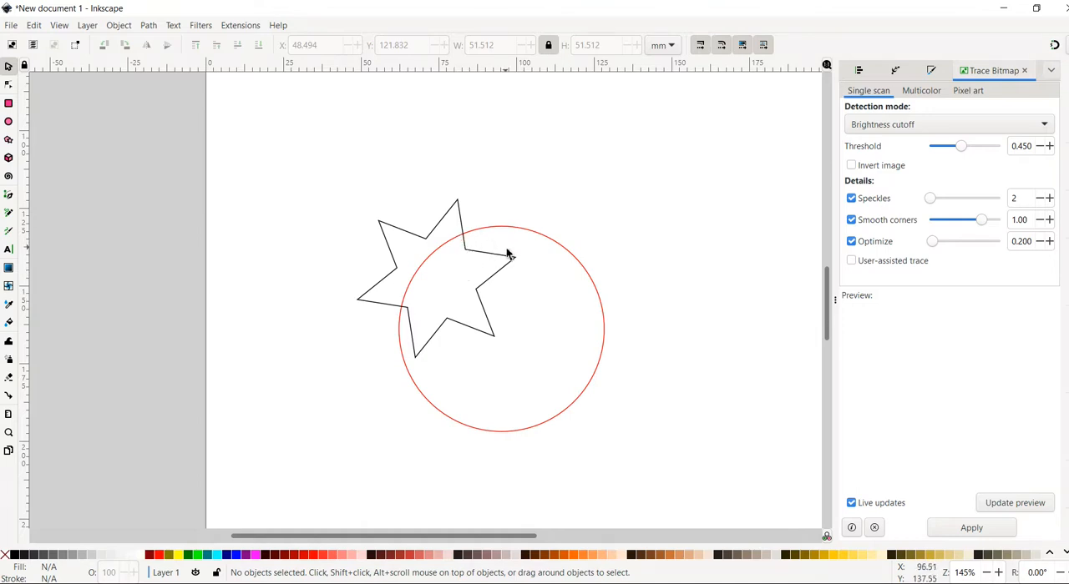
{"action": "mouse_move", "coordinate": [425, 342]}
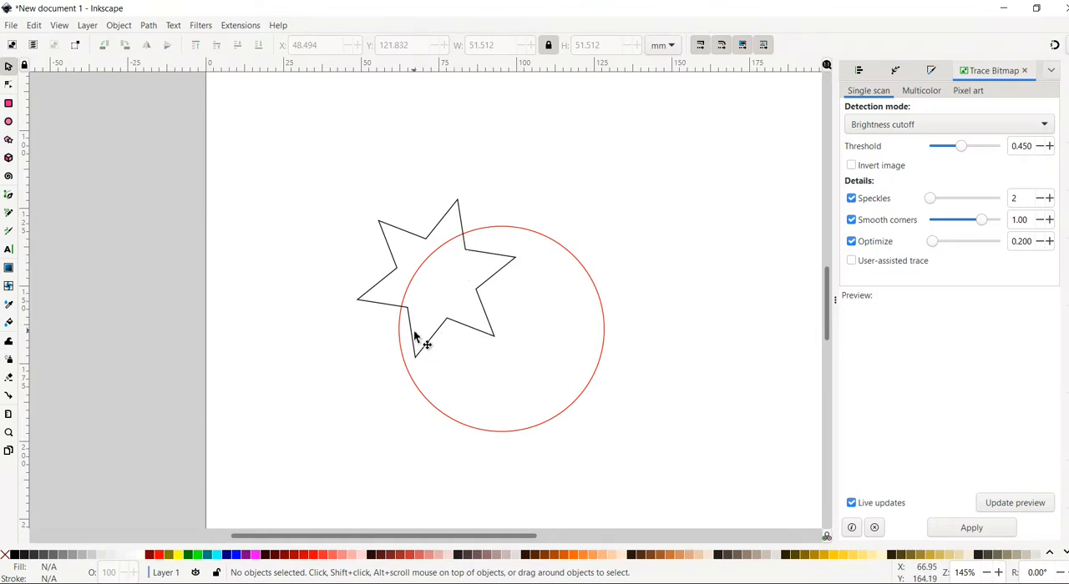
{"action": "mouse_move", "coordinate": [516, 239]}
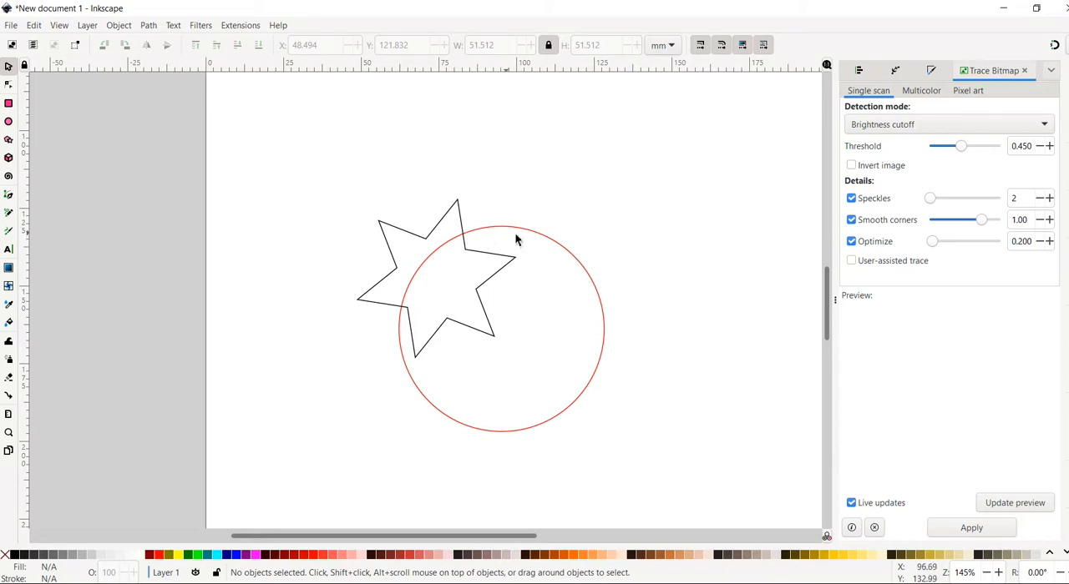
{"action": "mouse_move", "coordinate": [573, 201]}
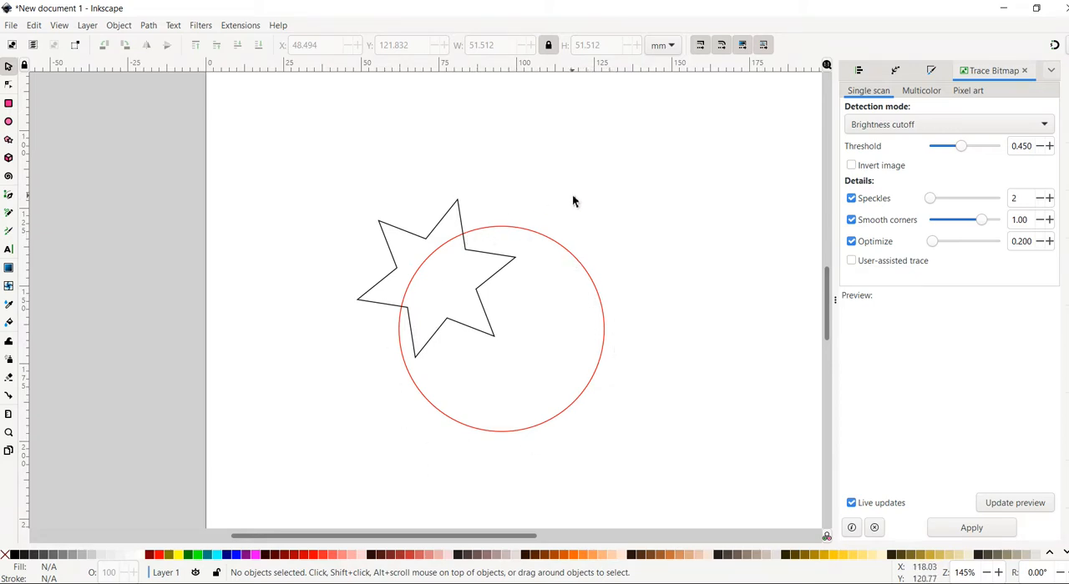
{"action": "mouse_move", "coordinate": [472, 256]}
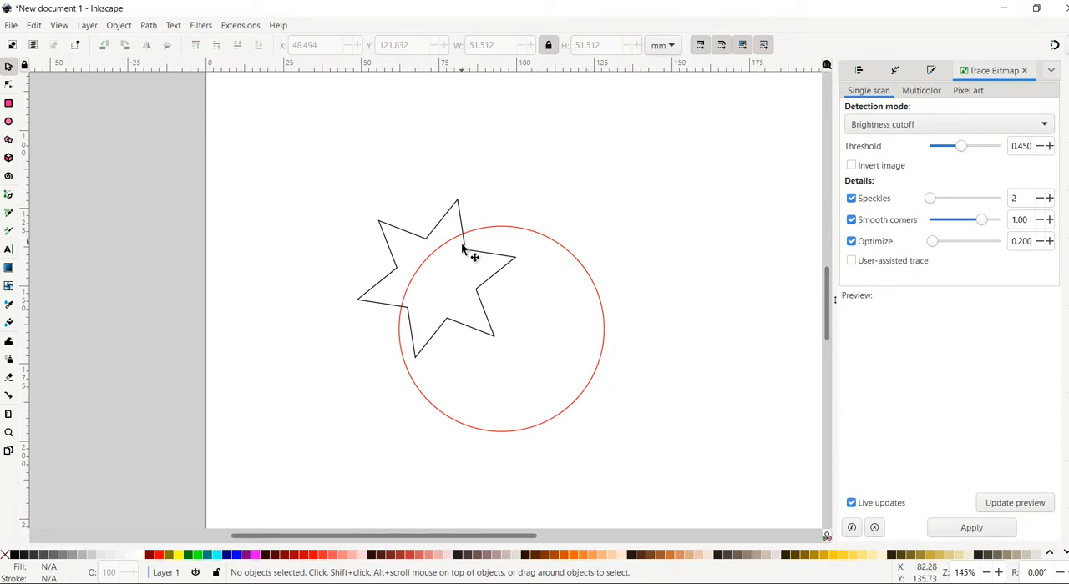
{"action": "mouse_move", "coordinate": [522, 267]}
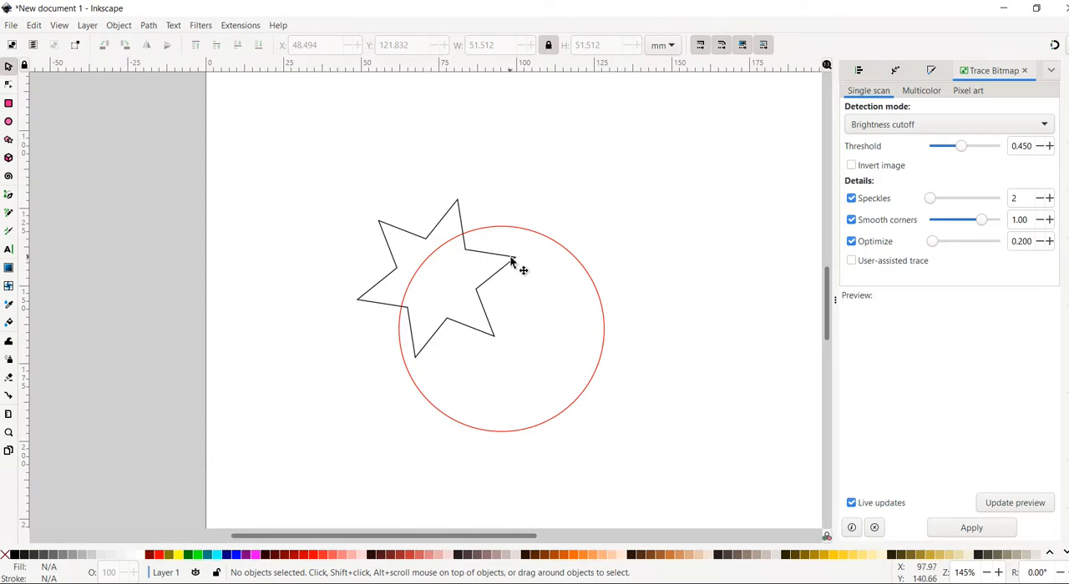
{"action": "mouse_move", "coordinate": [443, 349]}
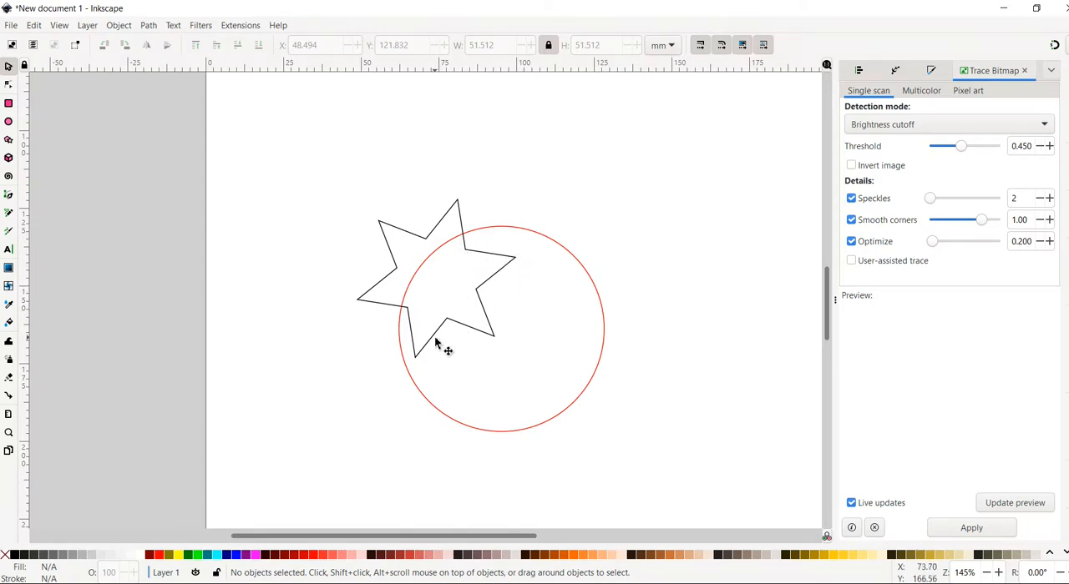
{"action": "mouse_move", "coordinate": [326, 314]}
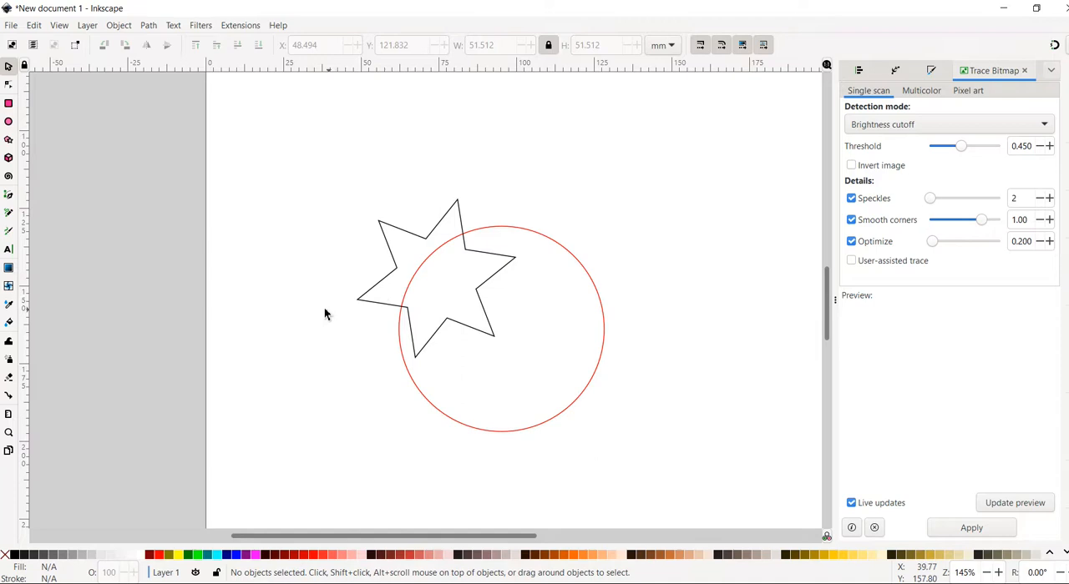
{"action": "mouse_move", "coordinate": [457, 223]}
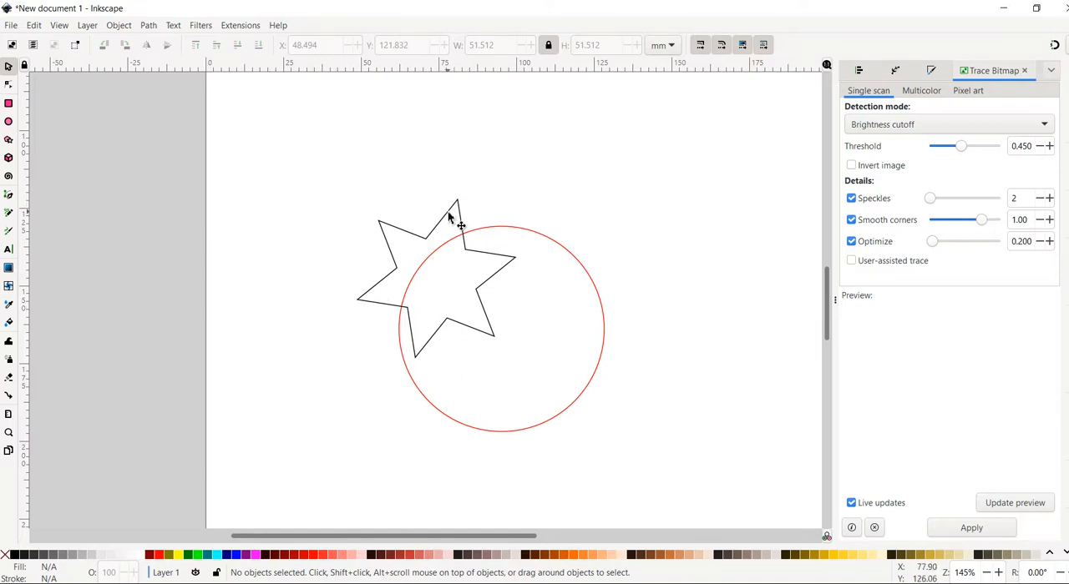
{"action": "mouse_move", "coordinate": [472, 242]}
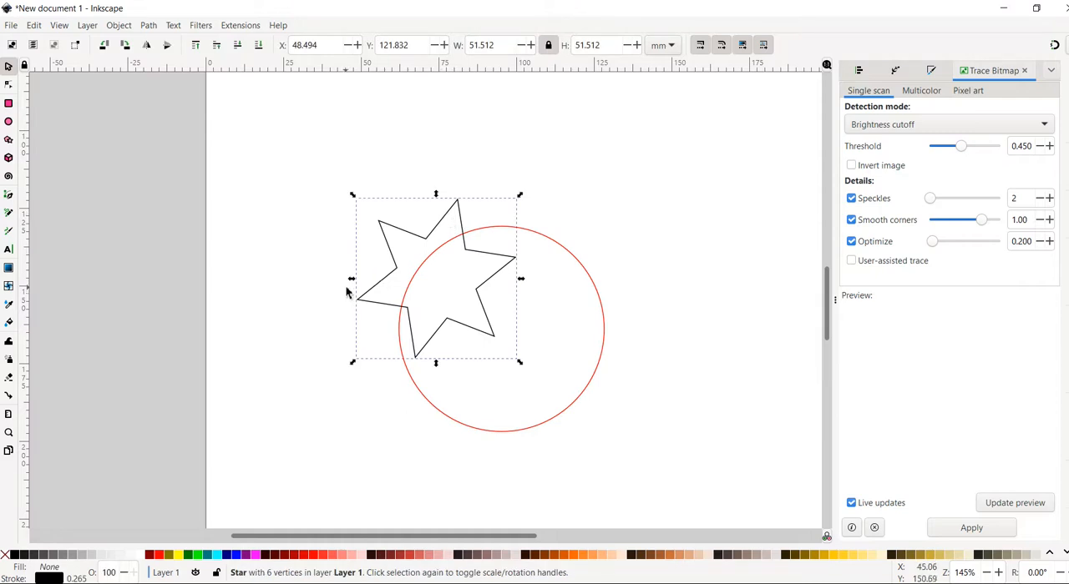
{"action": "mouse_move", "coordinate": [585, 255]}
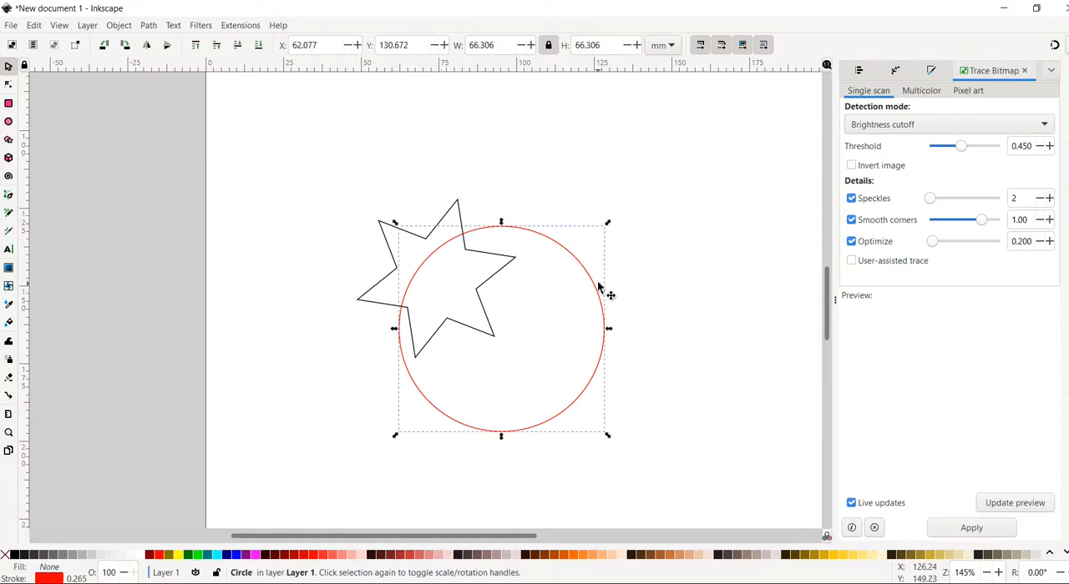
{"action": "mouse_move", "coordinate": [601, 290]}
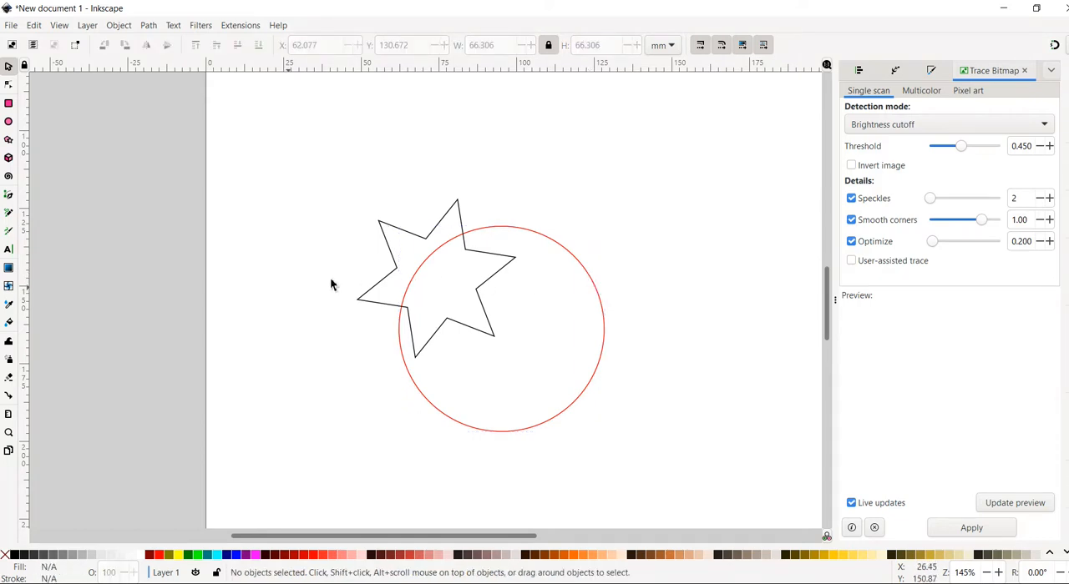
Step: Fill the star black and the circle red from the palette
{"action": "left_click", "coordinate": [417, 267]}
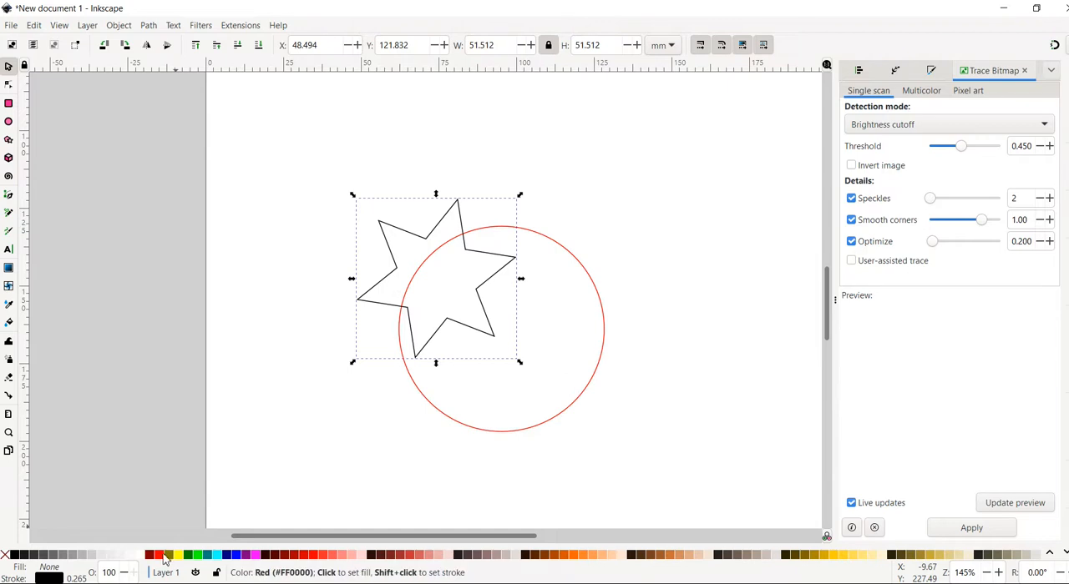
{"action": "left_click", "coordinate": [11, 555]}
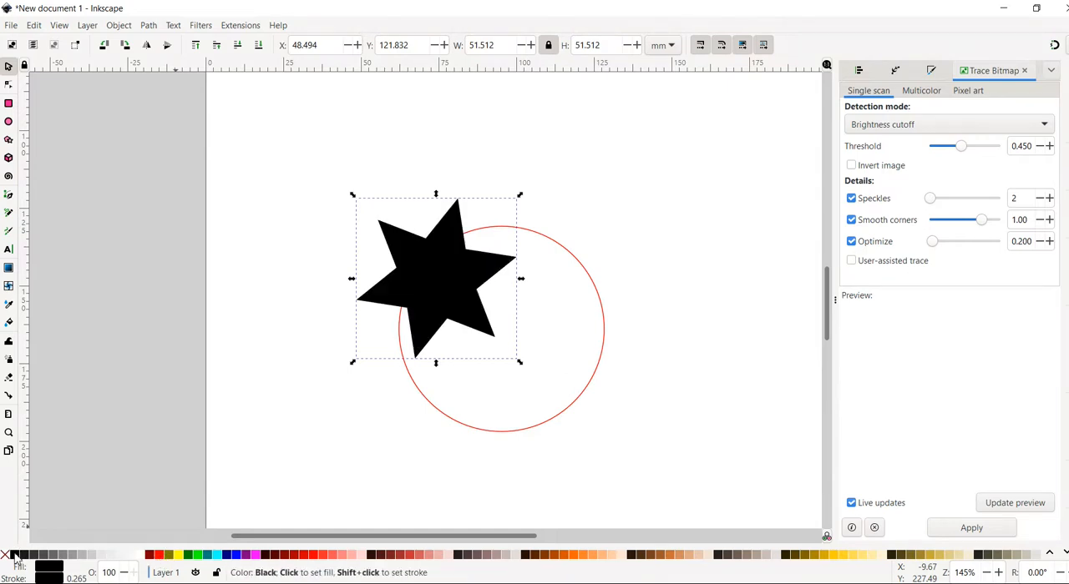
{"action": "left_click", "coordinate": [602, 326]}
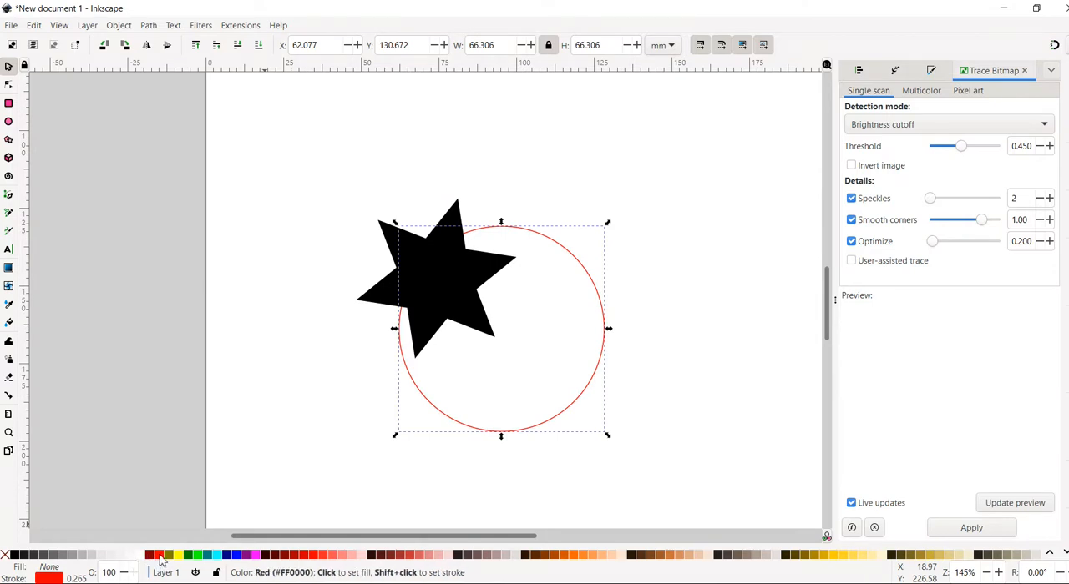
{"action": "left_click", "coordinate": [149, 556]}
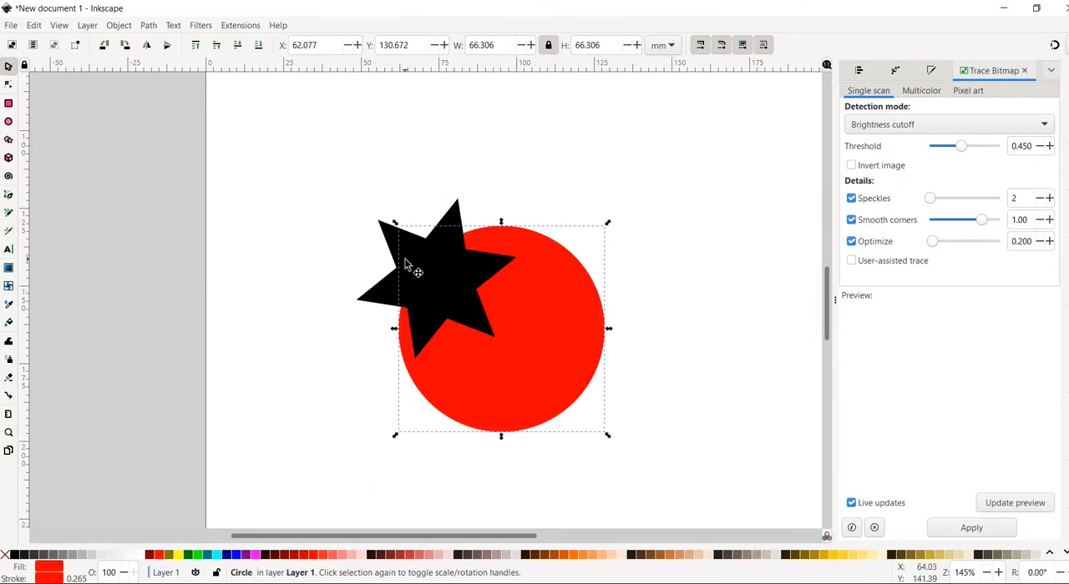
{"action": "mouse_move", "coordinate": [704, 266]}
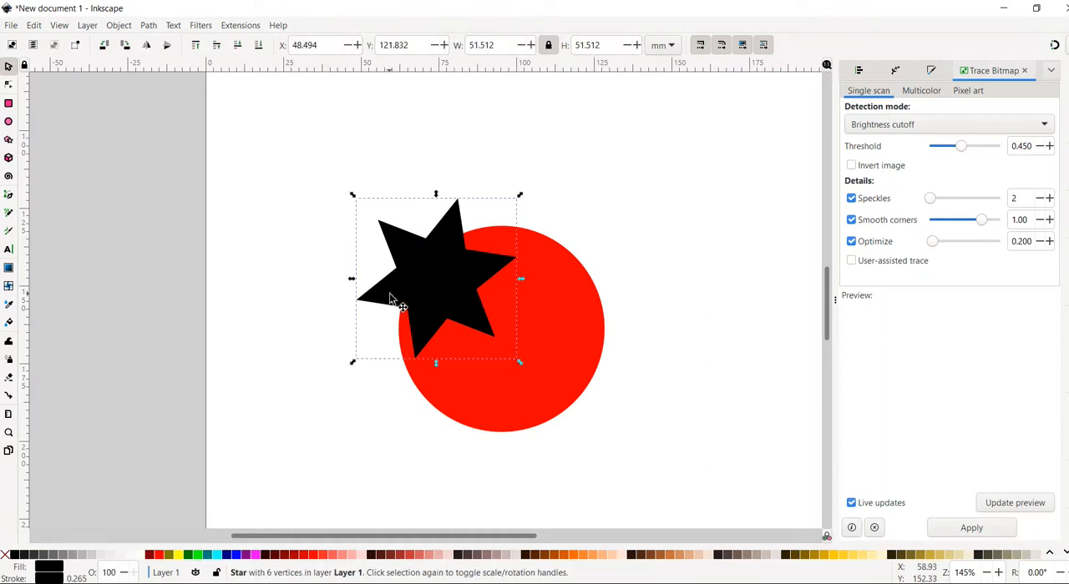
{"action": "mouse_move", "coordinate": [200, 54]}
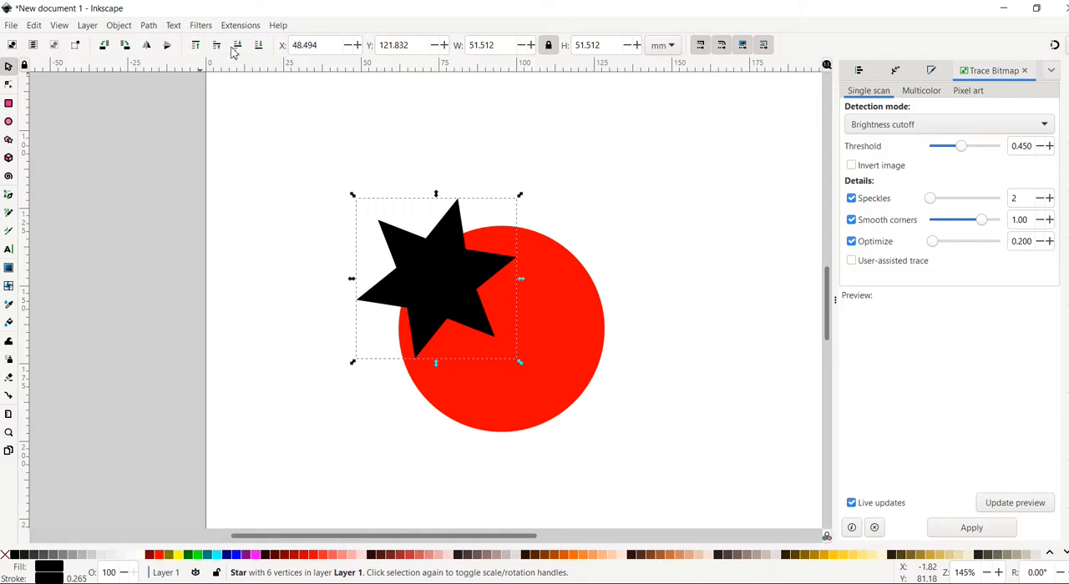
{"action": "mouse_move", "coordinate": [196, 45]}
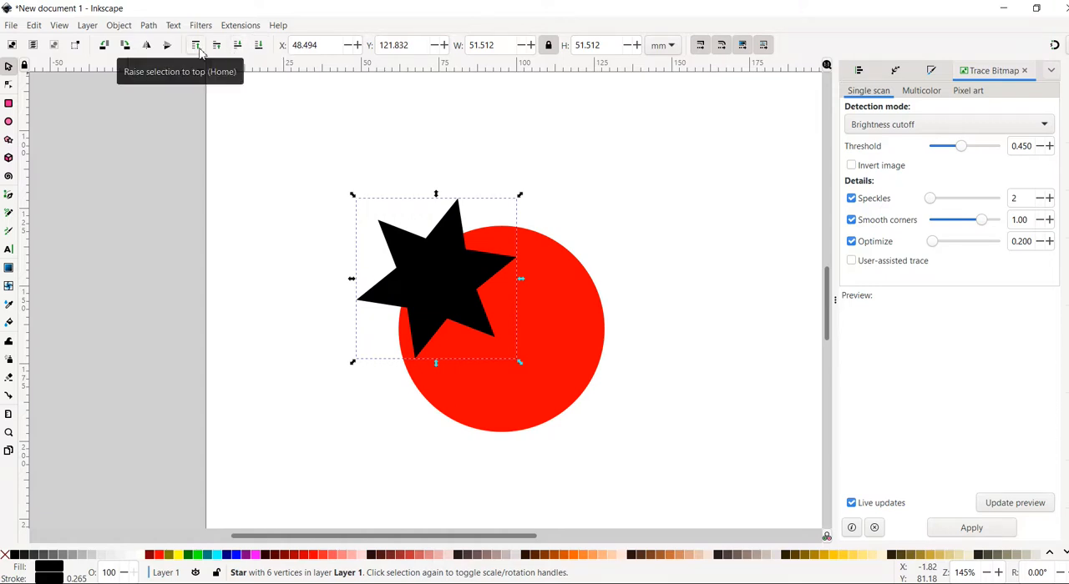
{"action": "mouse_move", "coordinate": [216, 45]}
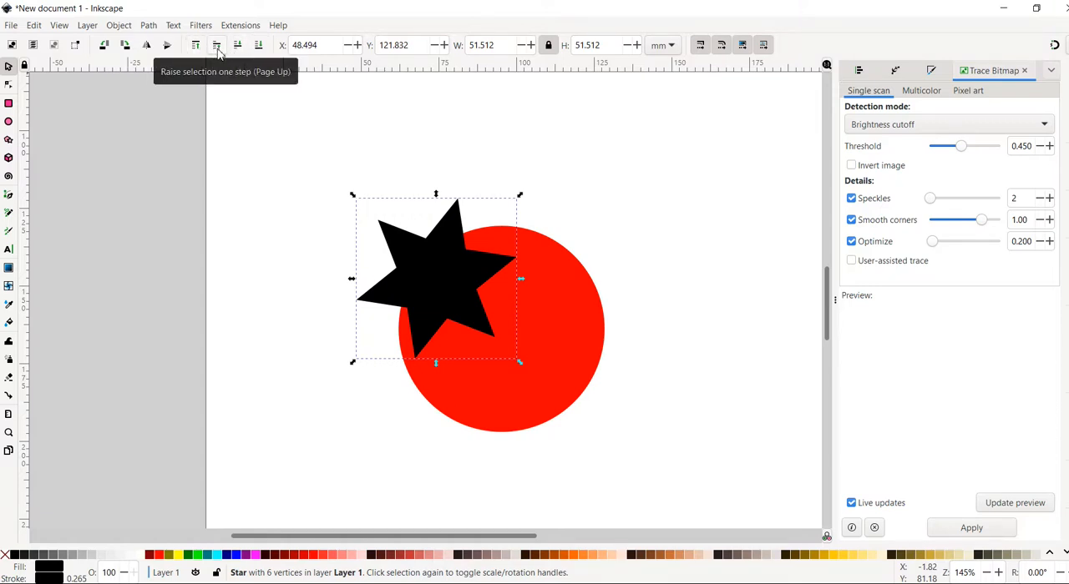
{"action": "mouse_move", "coordinate": [237, 45]}
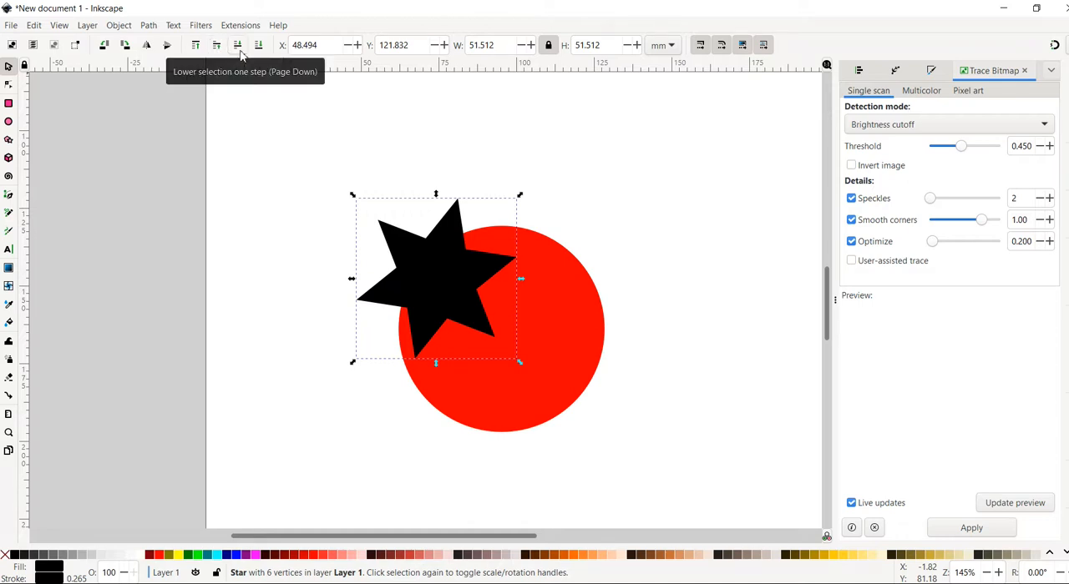
{"action": "mouse_move", "coordinate": [258, 45]}
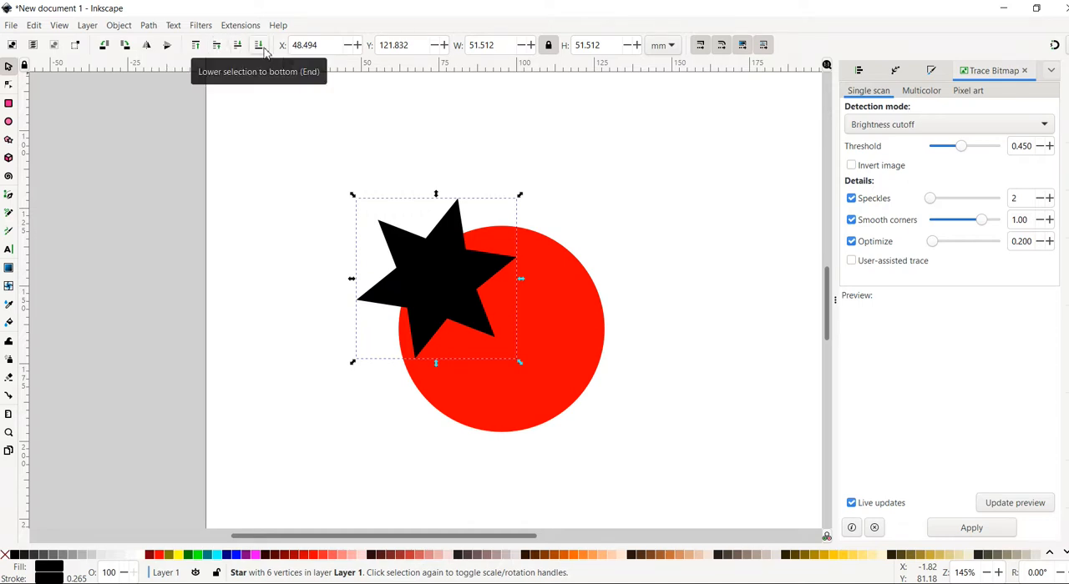
Step: Lower the black star to the bottom, behind the red circle
{"action": "left_click", "coordinate": [237, 45]}
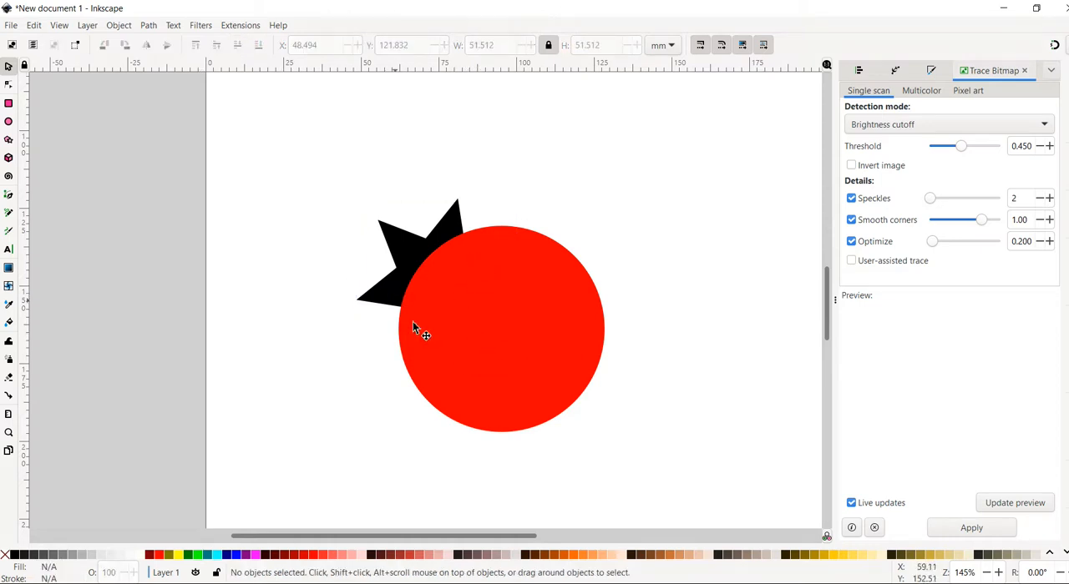
{"action": "mouse_move", "coordinate": [487, 292]}
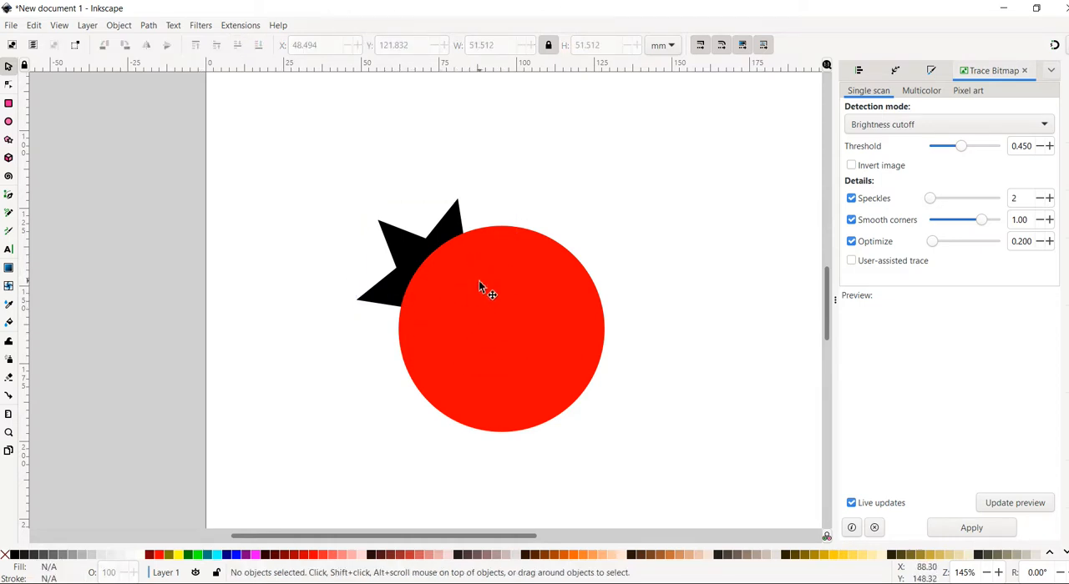
{"action": "mouse_move", "coordinate": [426, 265]}
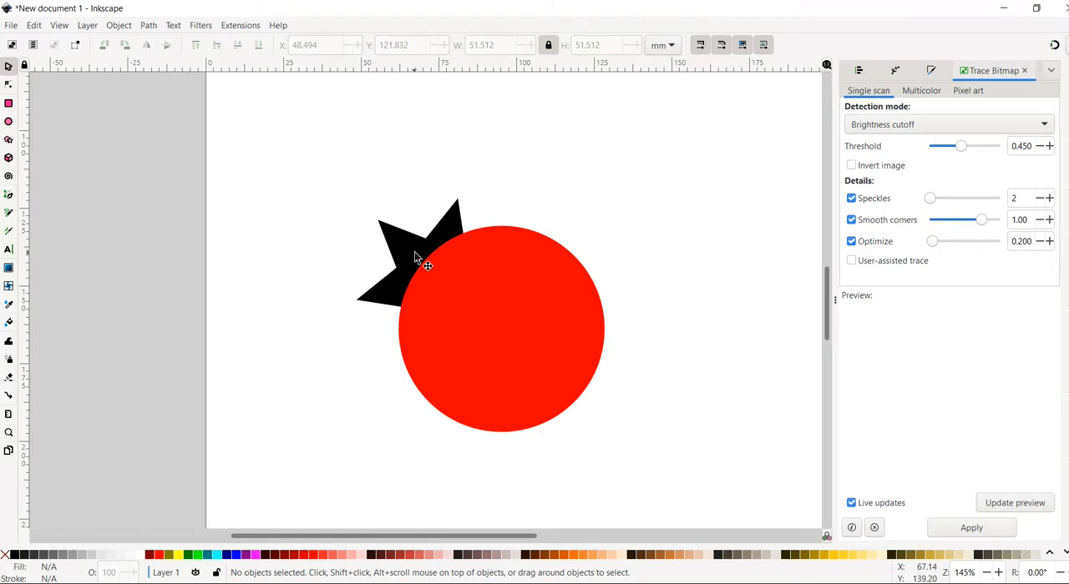
{"action": "mouse_move", "coordinate": [584, 334]}
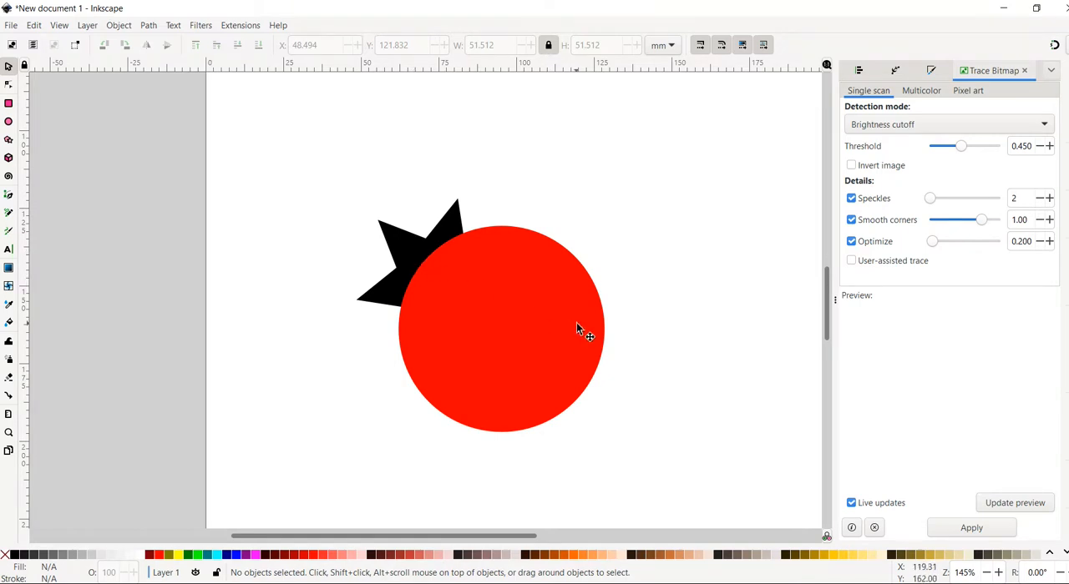
Step: Remove the fills from the circle and star, then reselect the circle outline
{"action": "left_click", "coordinate": [501, 334]}
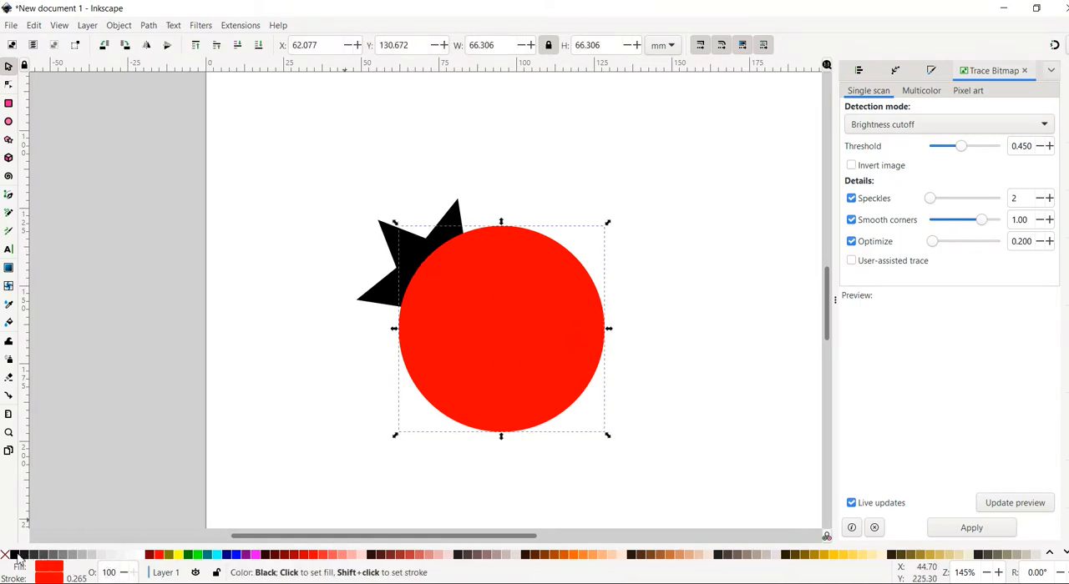
{"action": "left_click", "coordinate": [426, 275]}
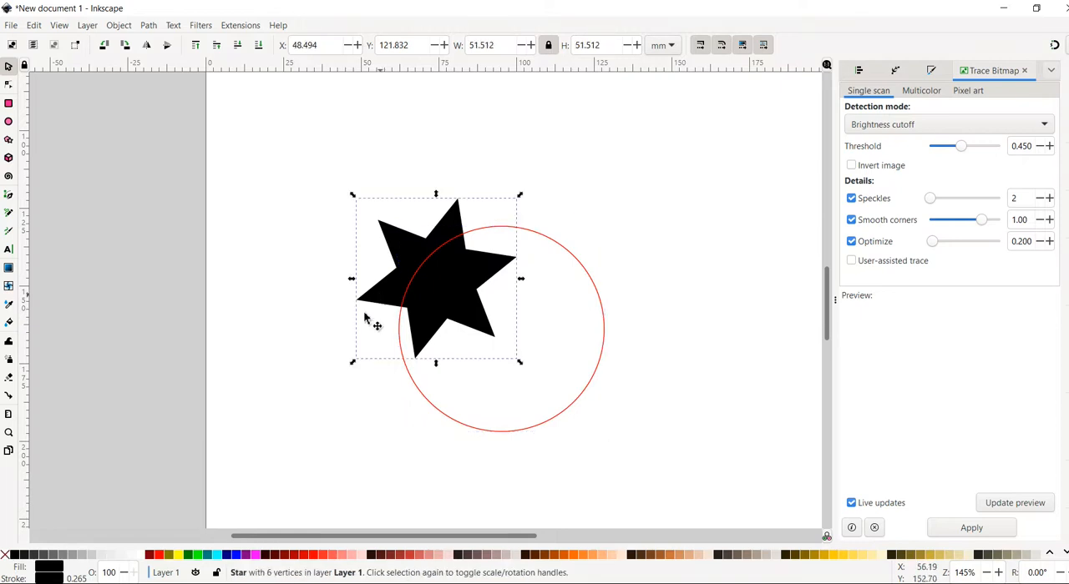
{"action": "left_click", "coordinate": [5, 555]}
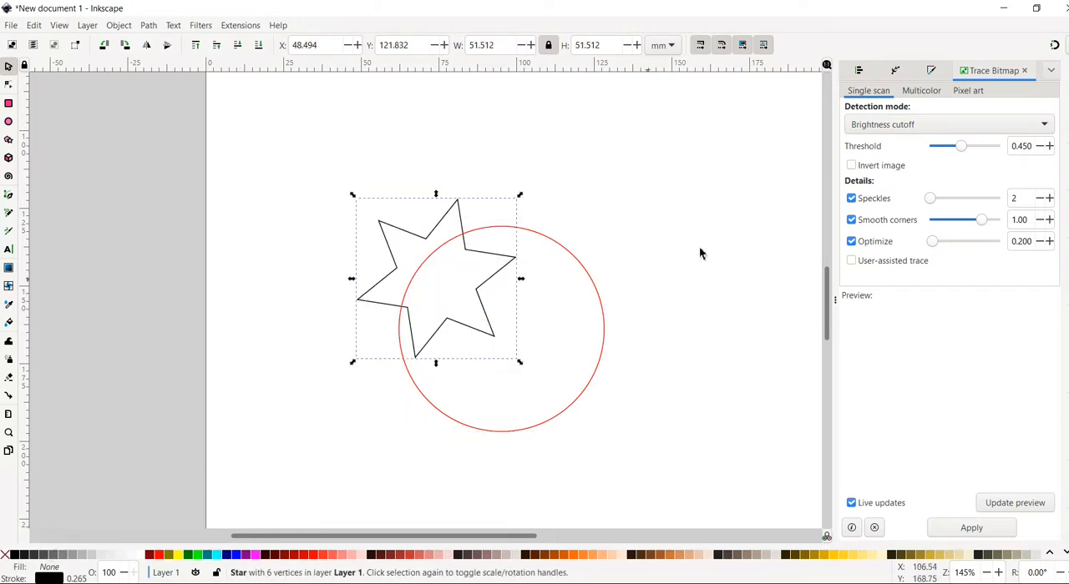
{"action": "left_click", "coordinate": [567, 251]}
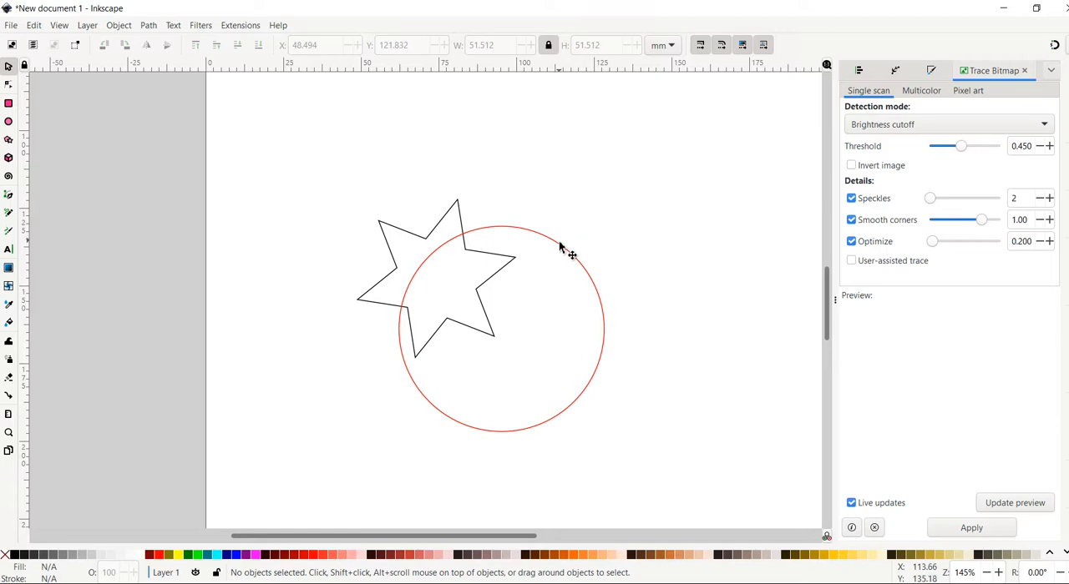
{"action": "mouse_move", "coordinate": [564, 251]}
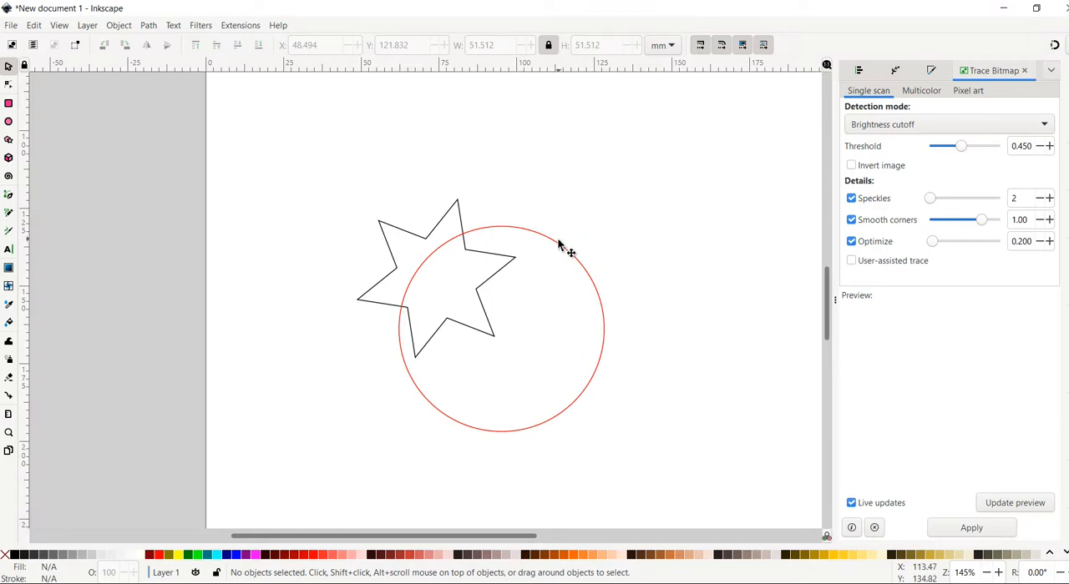
{"action": "left_click", "coordinate": [555, 248]}
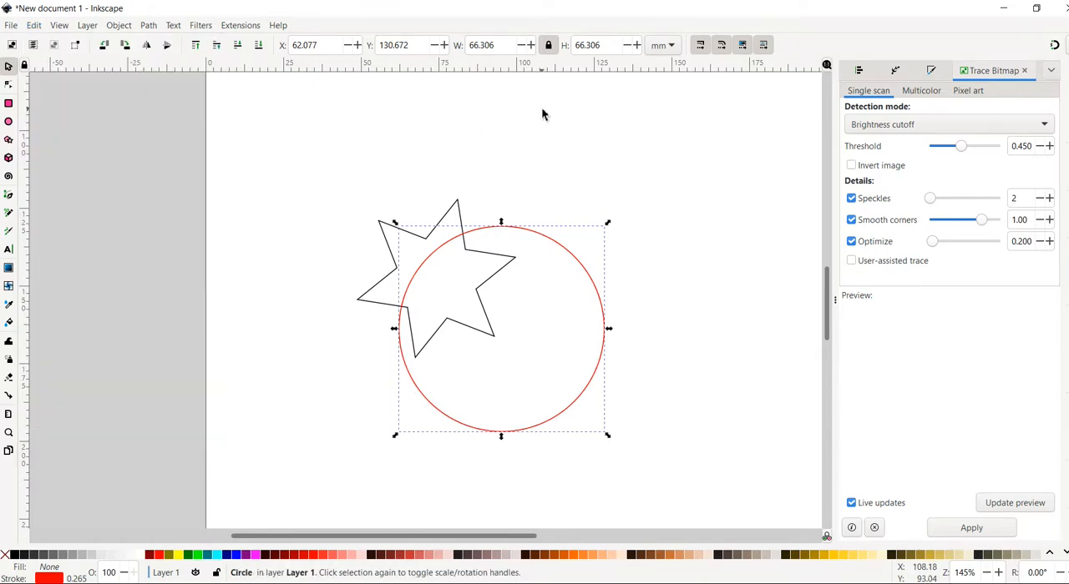
{"action": "mouse_move", "coordinate": [572, 234]}
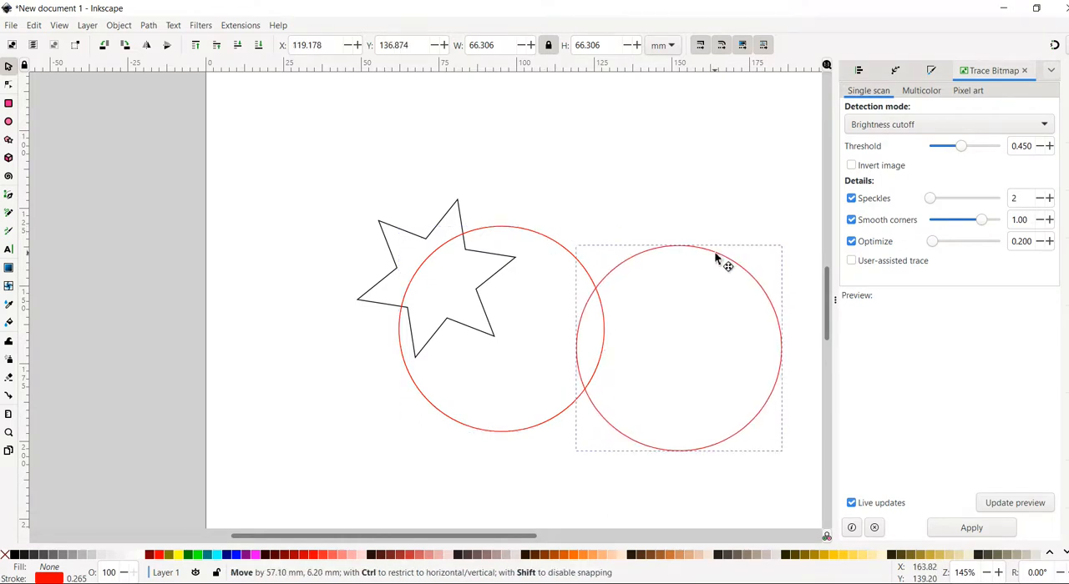
{"action": "left_click_drag", "start_coordinate": [716, 258], "coordinate": [667, 324]}
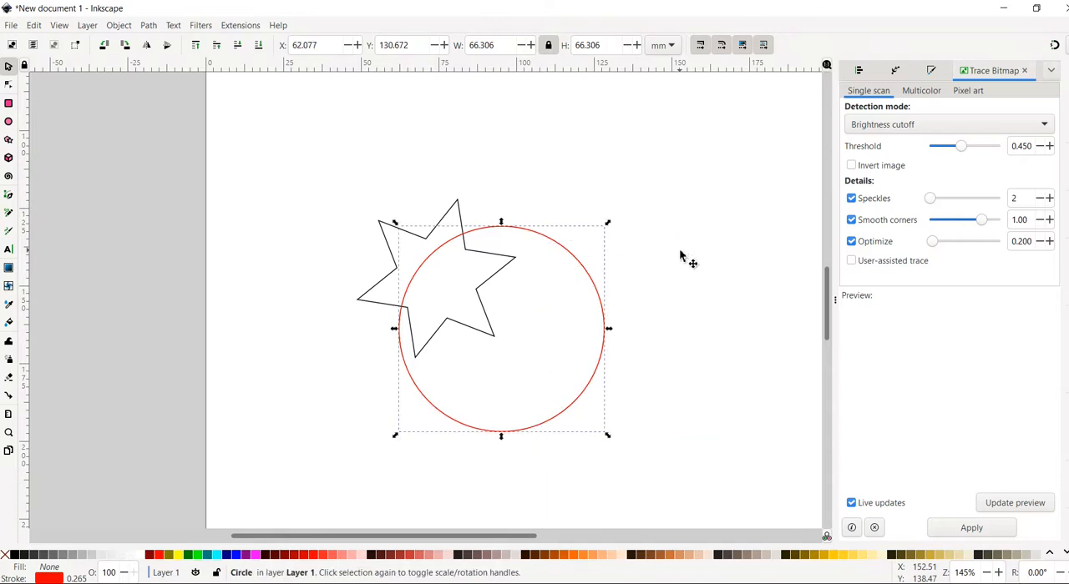
{"action": "mouse_move", "coordinate": [560, 250]}
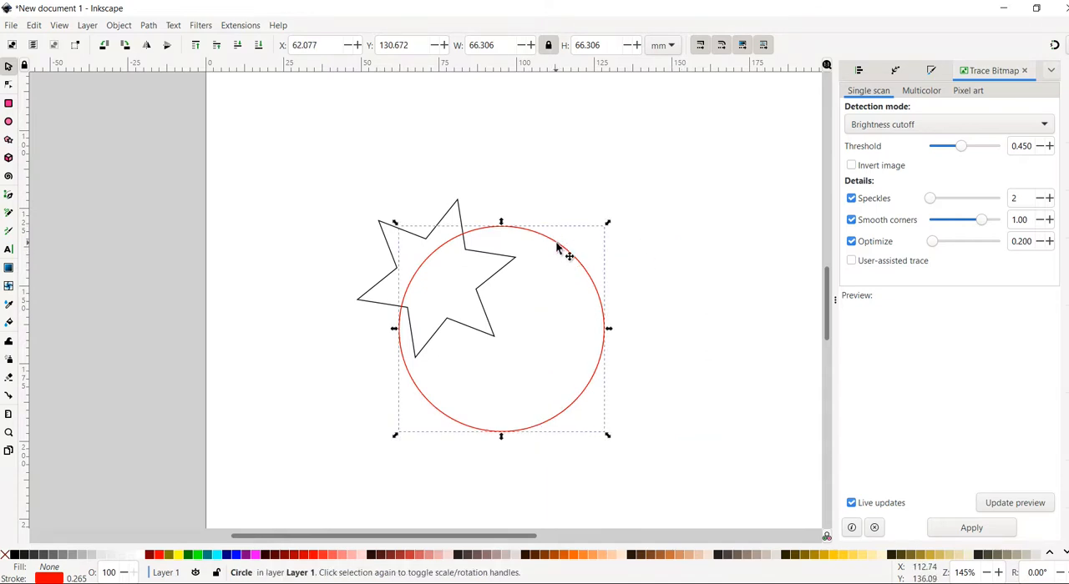
{"action": "mouse_move", "coordinate": [386, 370]}
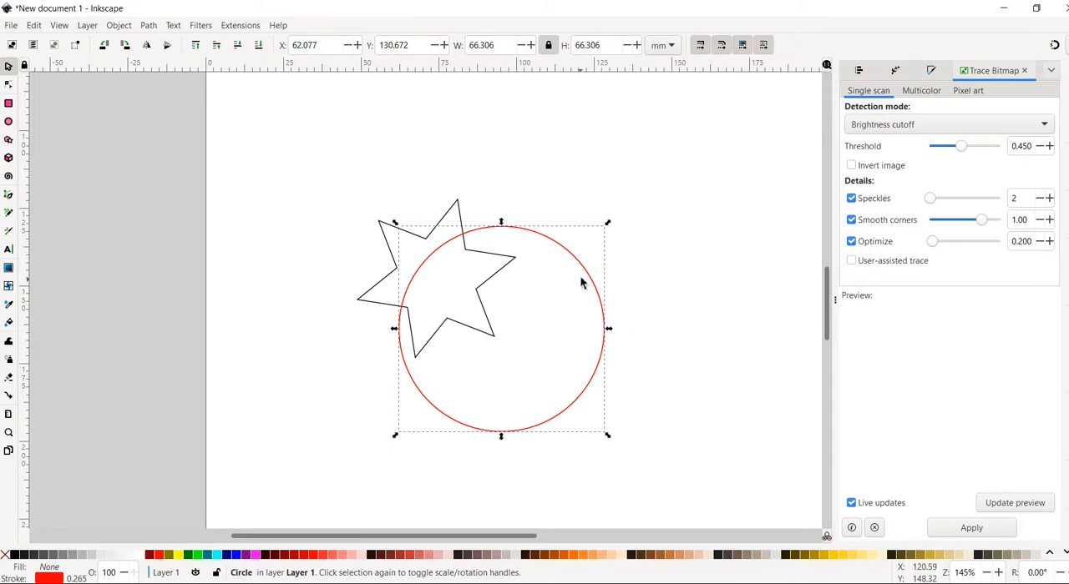
{"action": "mouse_move", "coordinate": [589, 279]}
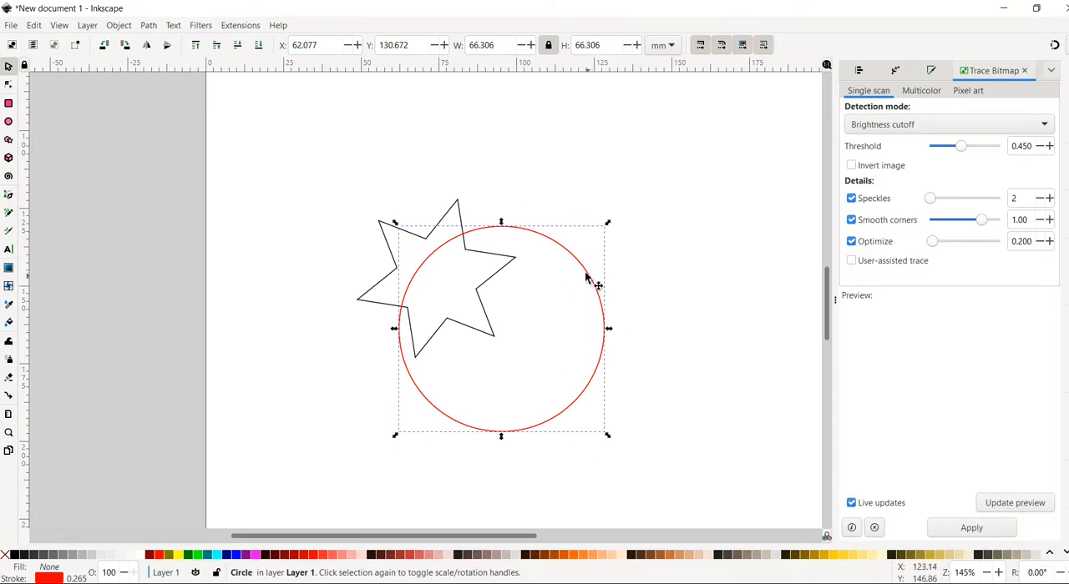
{"action": "mouse_move", "coordinate": [409, 260]}
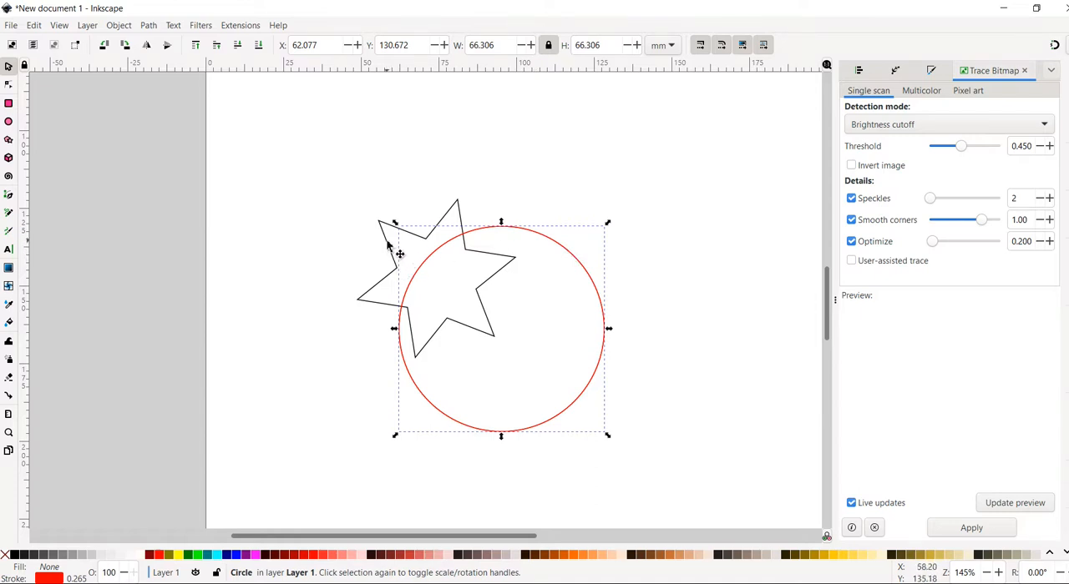
{"action": "mouse_move", "coordinate": [409, 247]}
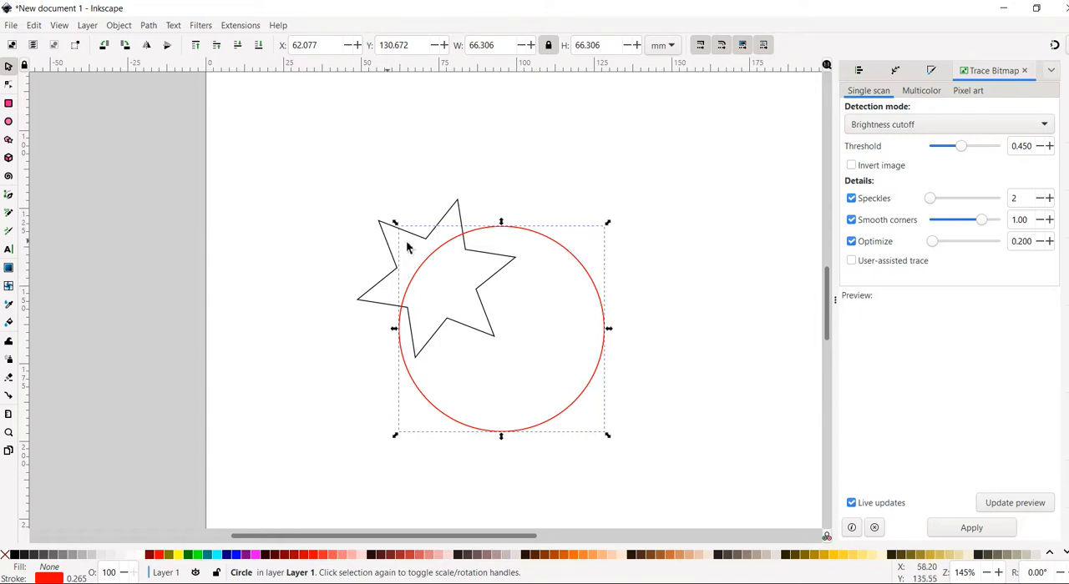
{"action": "mouse_move", "coordinate": [572, 257]}
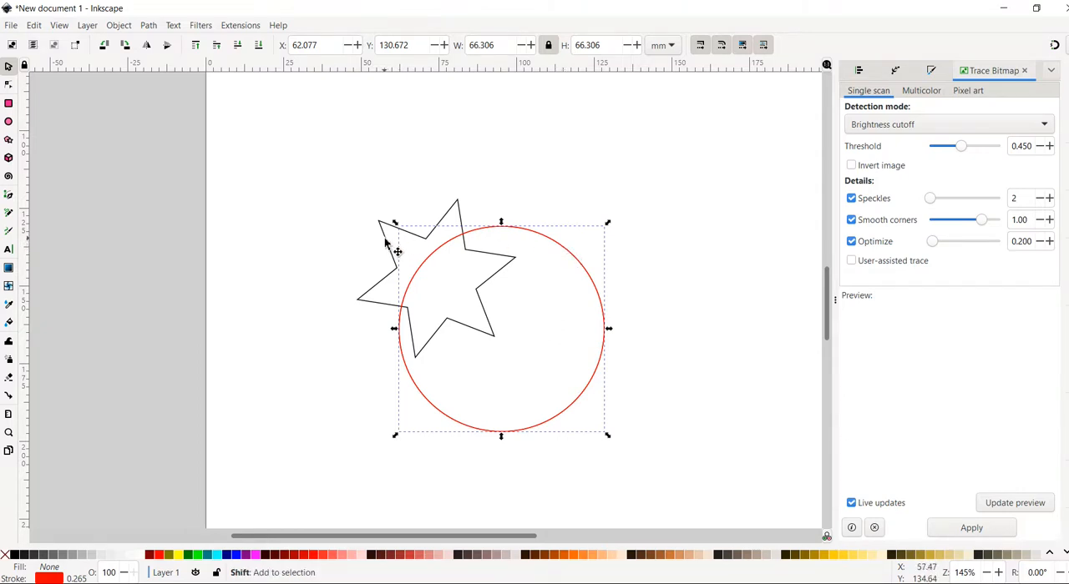
Step: Cut the star path at the circle's edge with Path > Cut Path, then deselect
{"action": "left_click", "coordinate": [386, 288]}
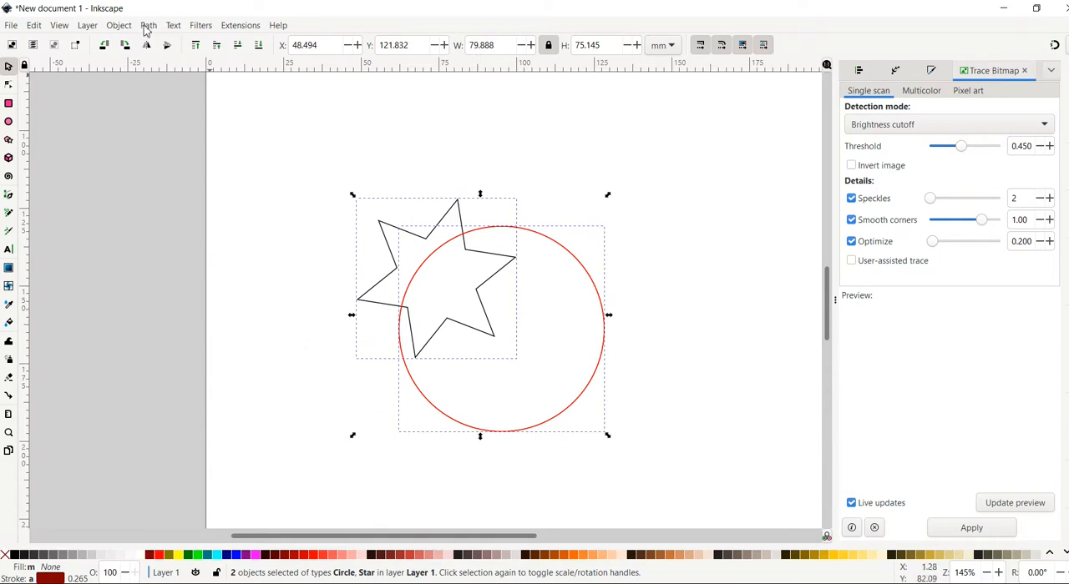
{"action": "left_click", "coordinate": [147, 25]}
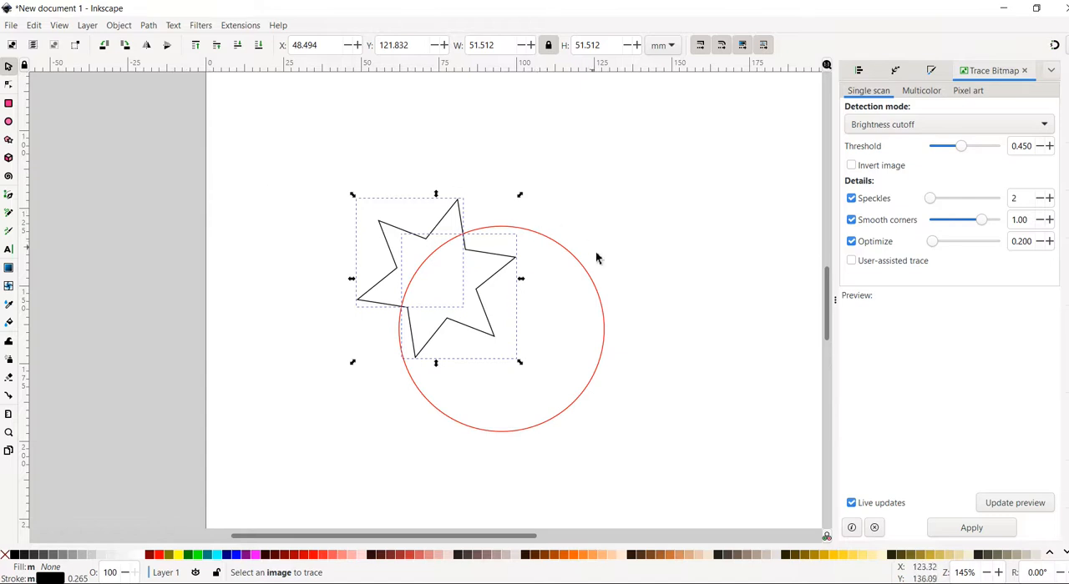
{"action": "mouse_move", "coordinate": [609, 349]}
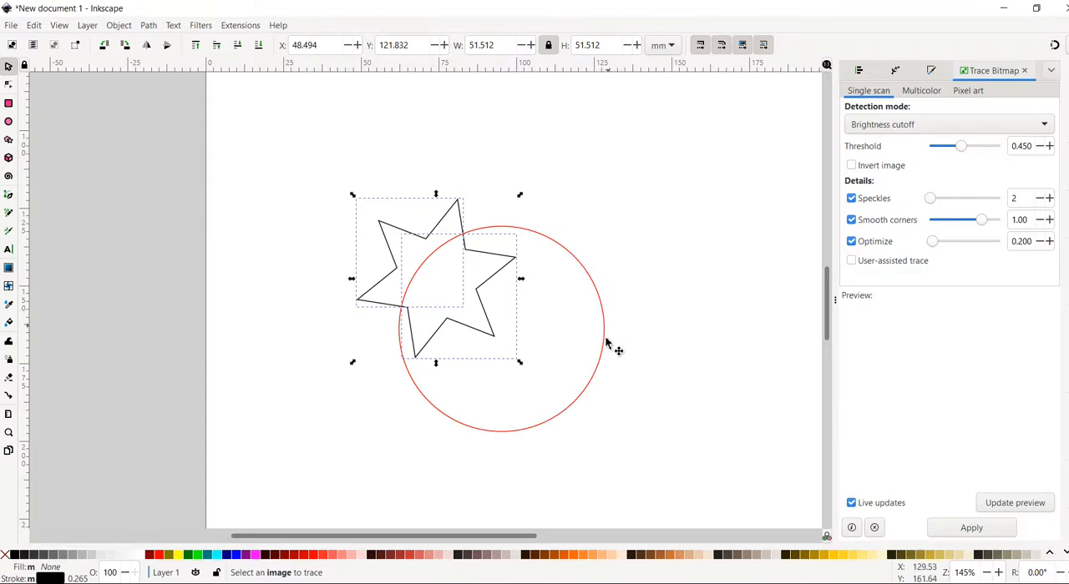
{"action": "mouse_move", "coordinate": [597, 211]}
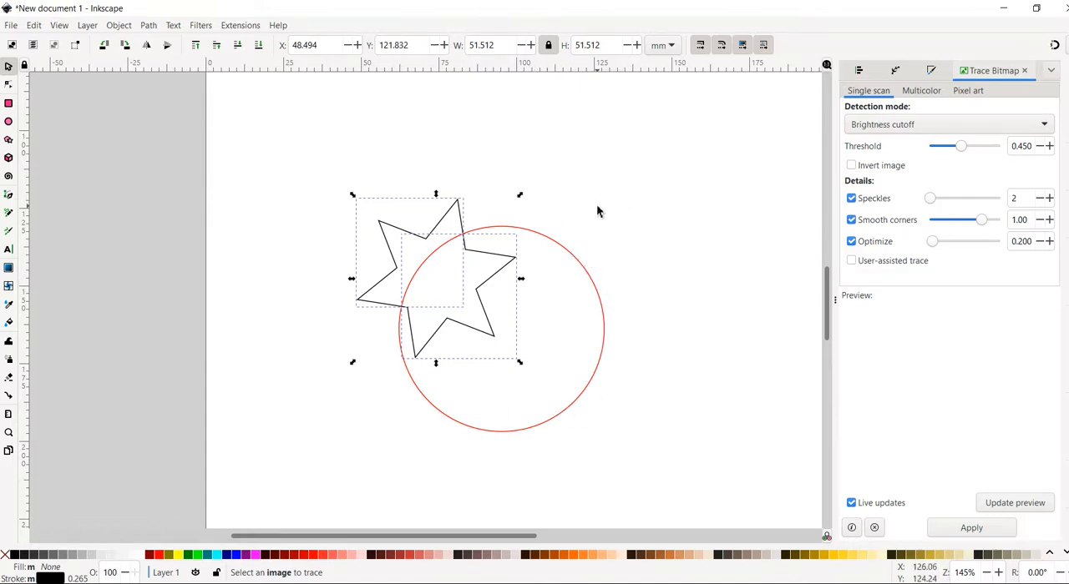
{"action": "left_click", "coordinate": [471, 242]}
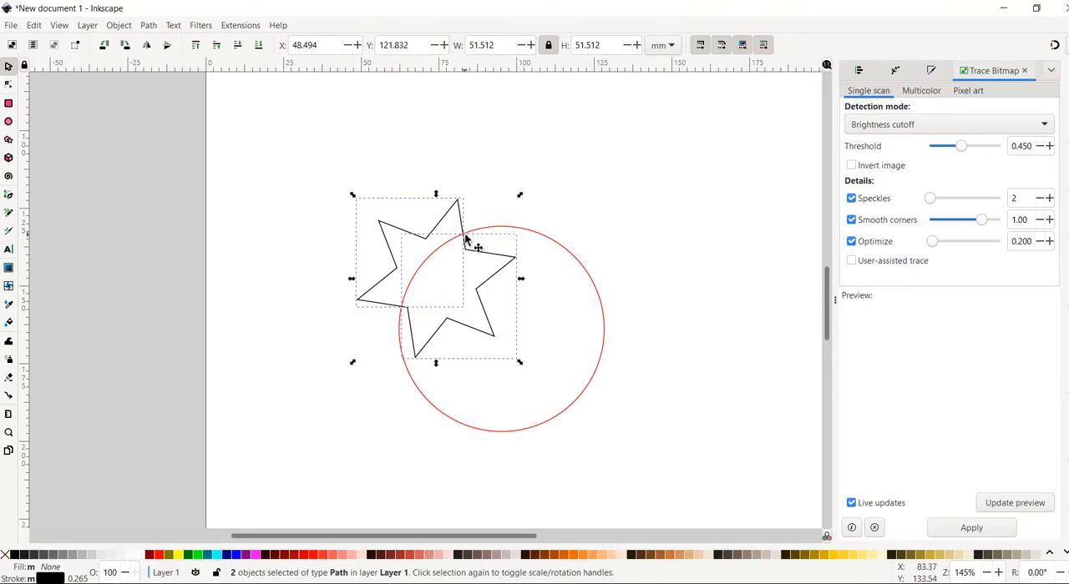
{"action": "mouse_move", "coordinate": [469, 253]}
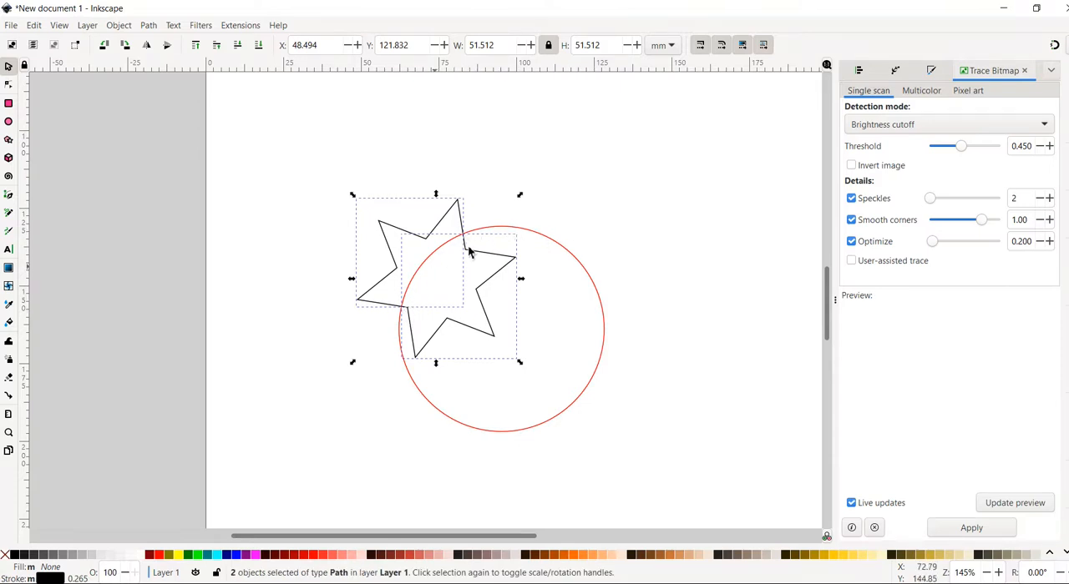
{"action": "mouse_move", "coordinate": [368, 232]}
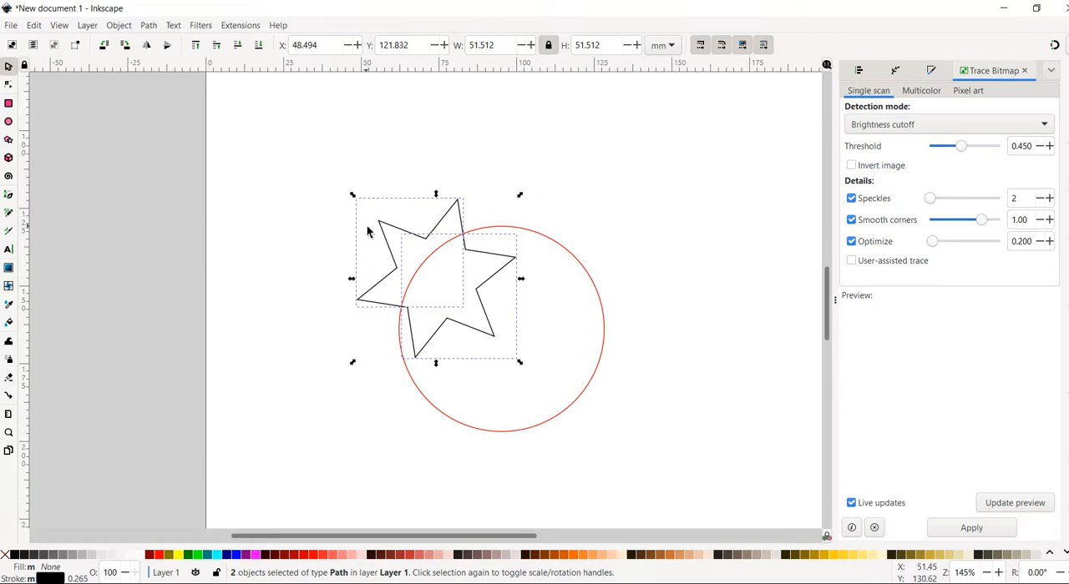
{"action": "left_click", "coordinate": [351, 234]}
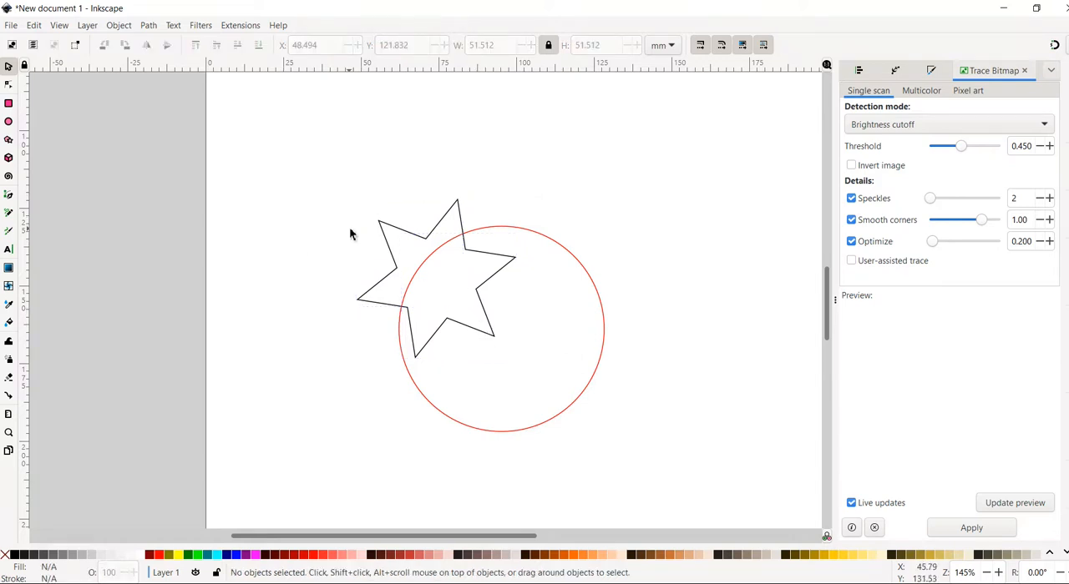
Step: Delete the star fragment lying outside the red circle
{"action": "left_click", "coordinate": [409, 250]}
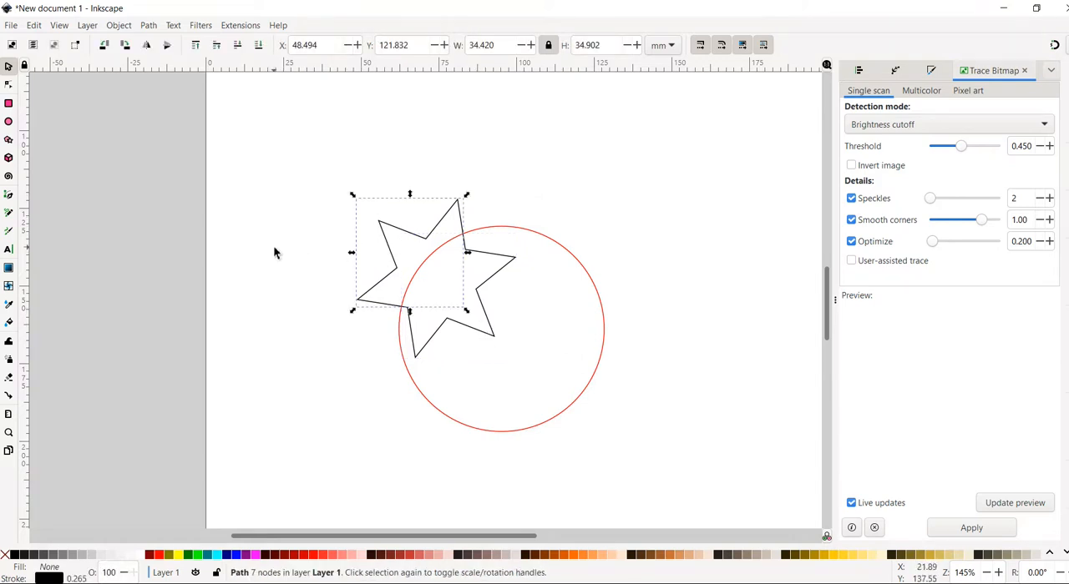
{"action": "left_click", "coordinate": [276, 253]}
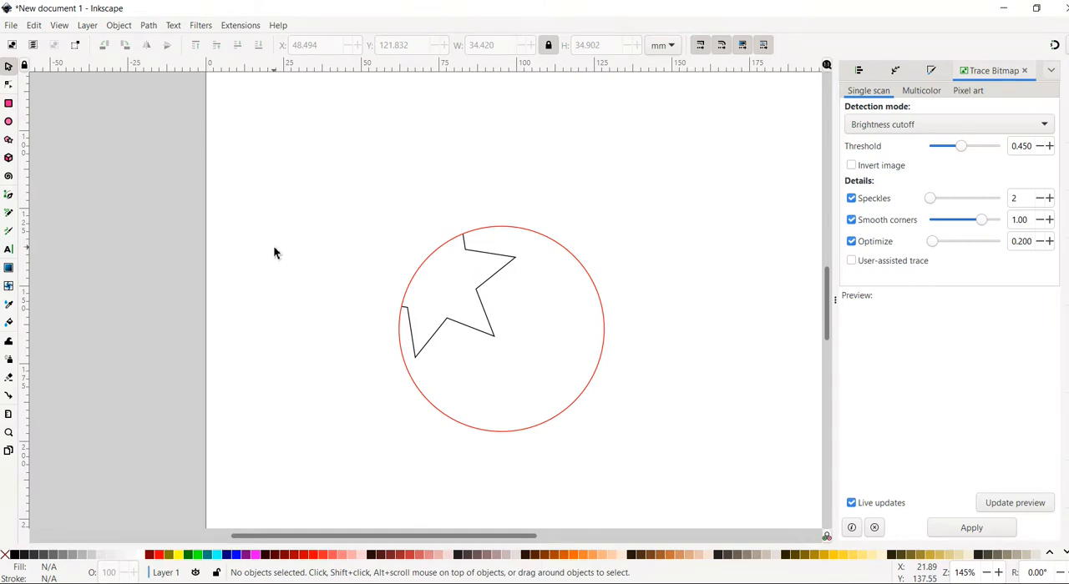
{"action": "mouse_move", "coordinate": [341, 211]}
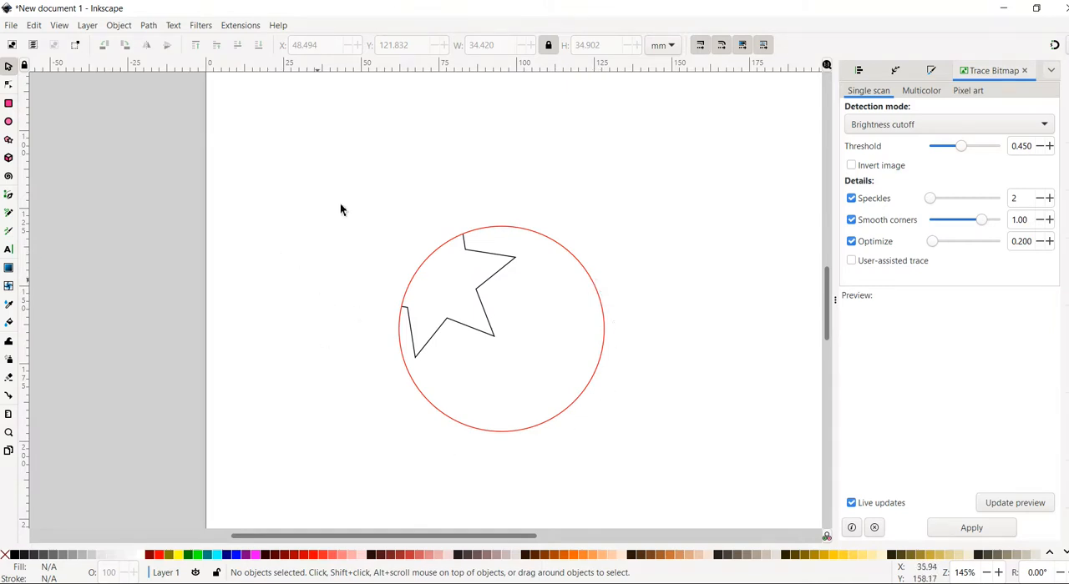
{"action": "mouse_move", "coordinate": [522, 268]}
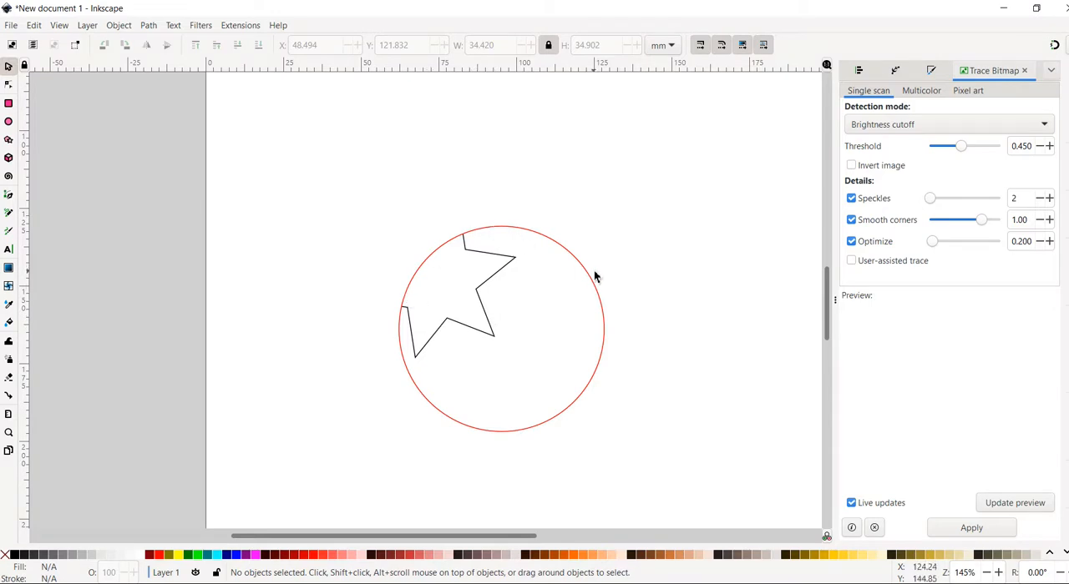
{"action": "mouse_move", "coordinate": [630, 280]}
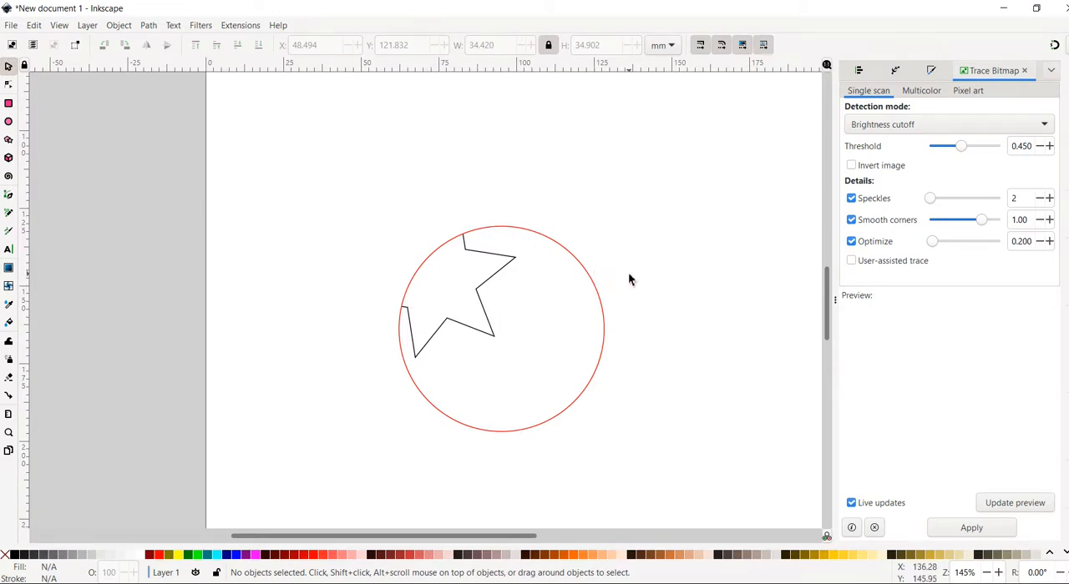
{"action": "mouse_move", "coordinate": [328, 221]}
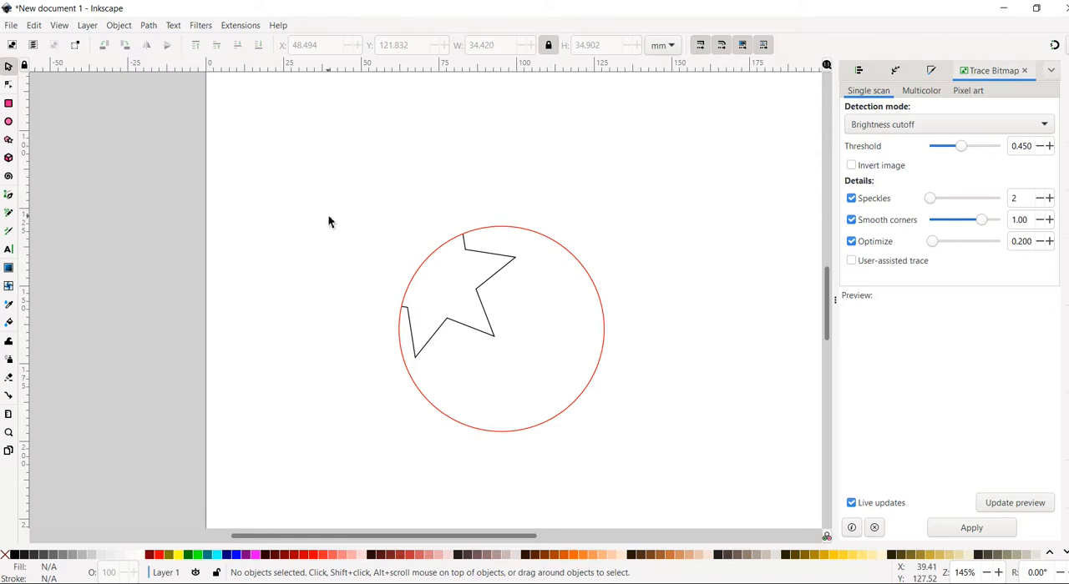
{"action": "mouse_move", "coordinate": [826, 326]}
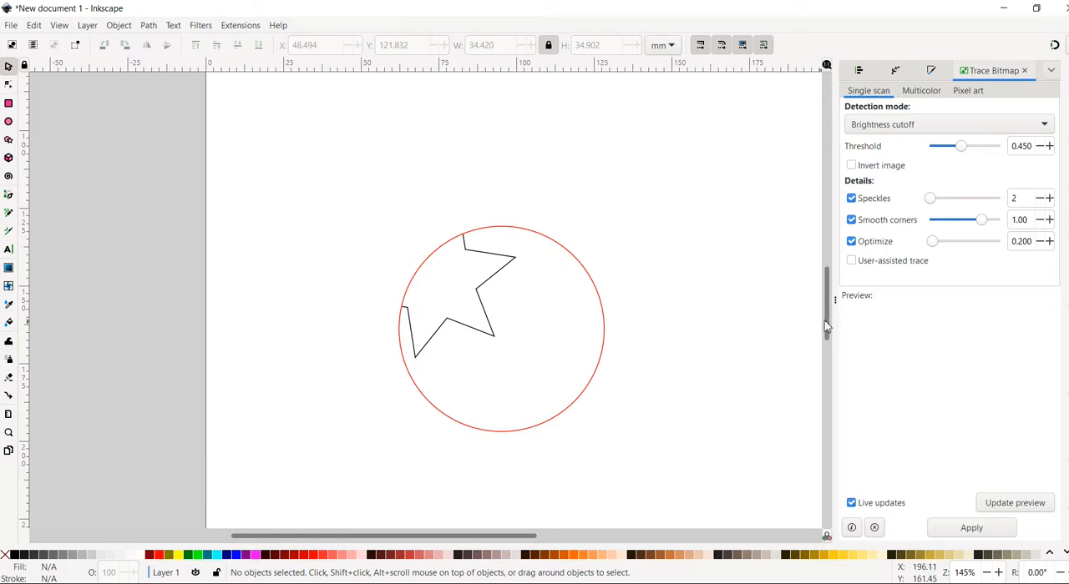
{"action": "mouse_move", "coordinate": [1052, 302]}
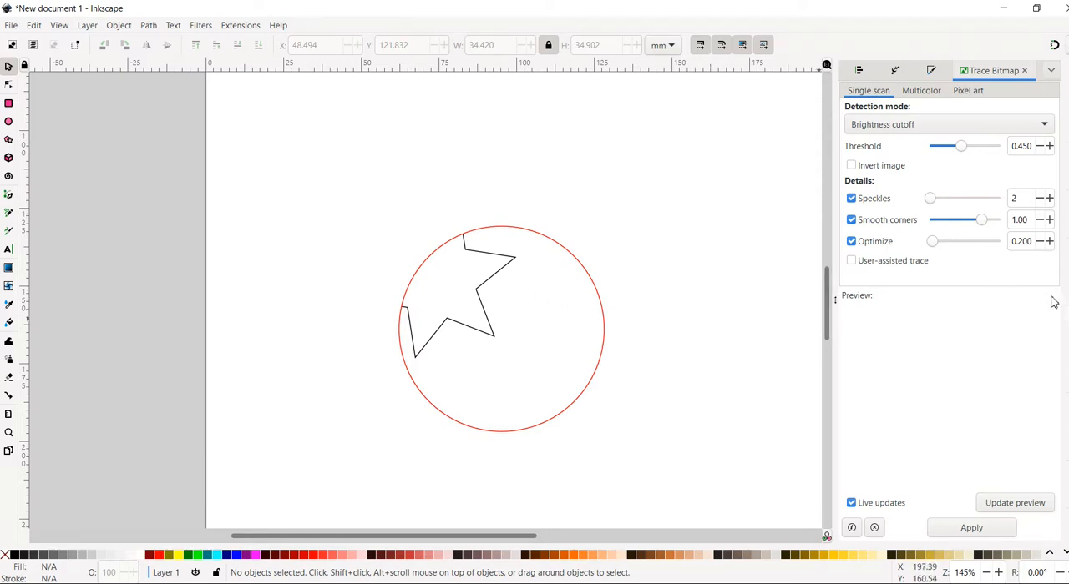